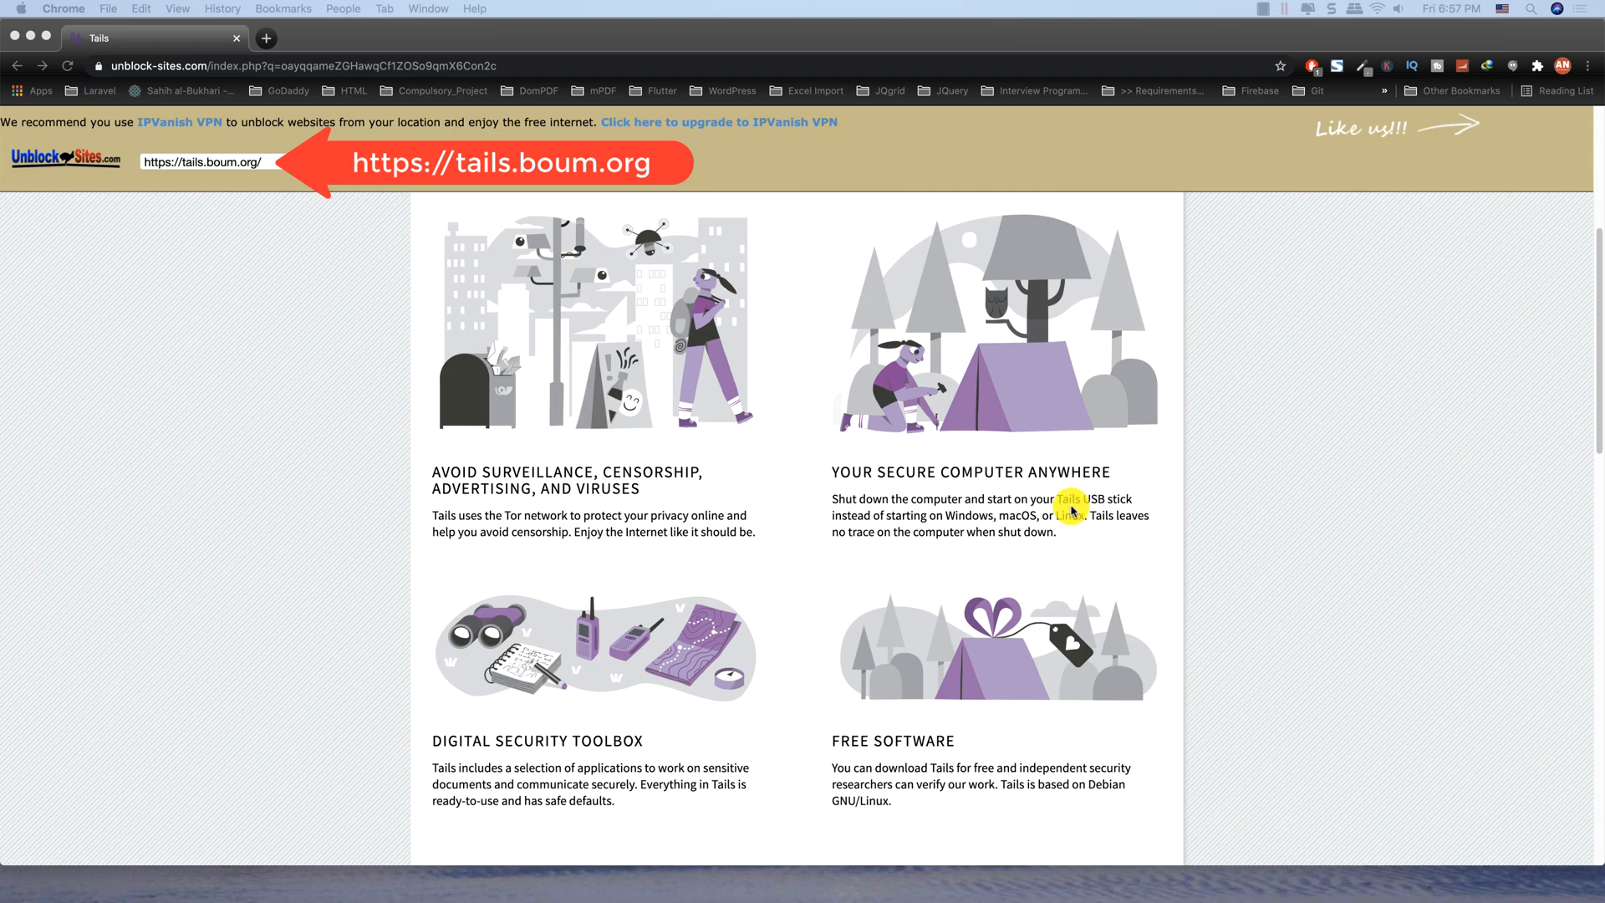
- Scroll the Tails homepage and follow the 'Get Tails 4.17' button
scroll(down, 3)
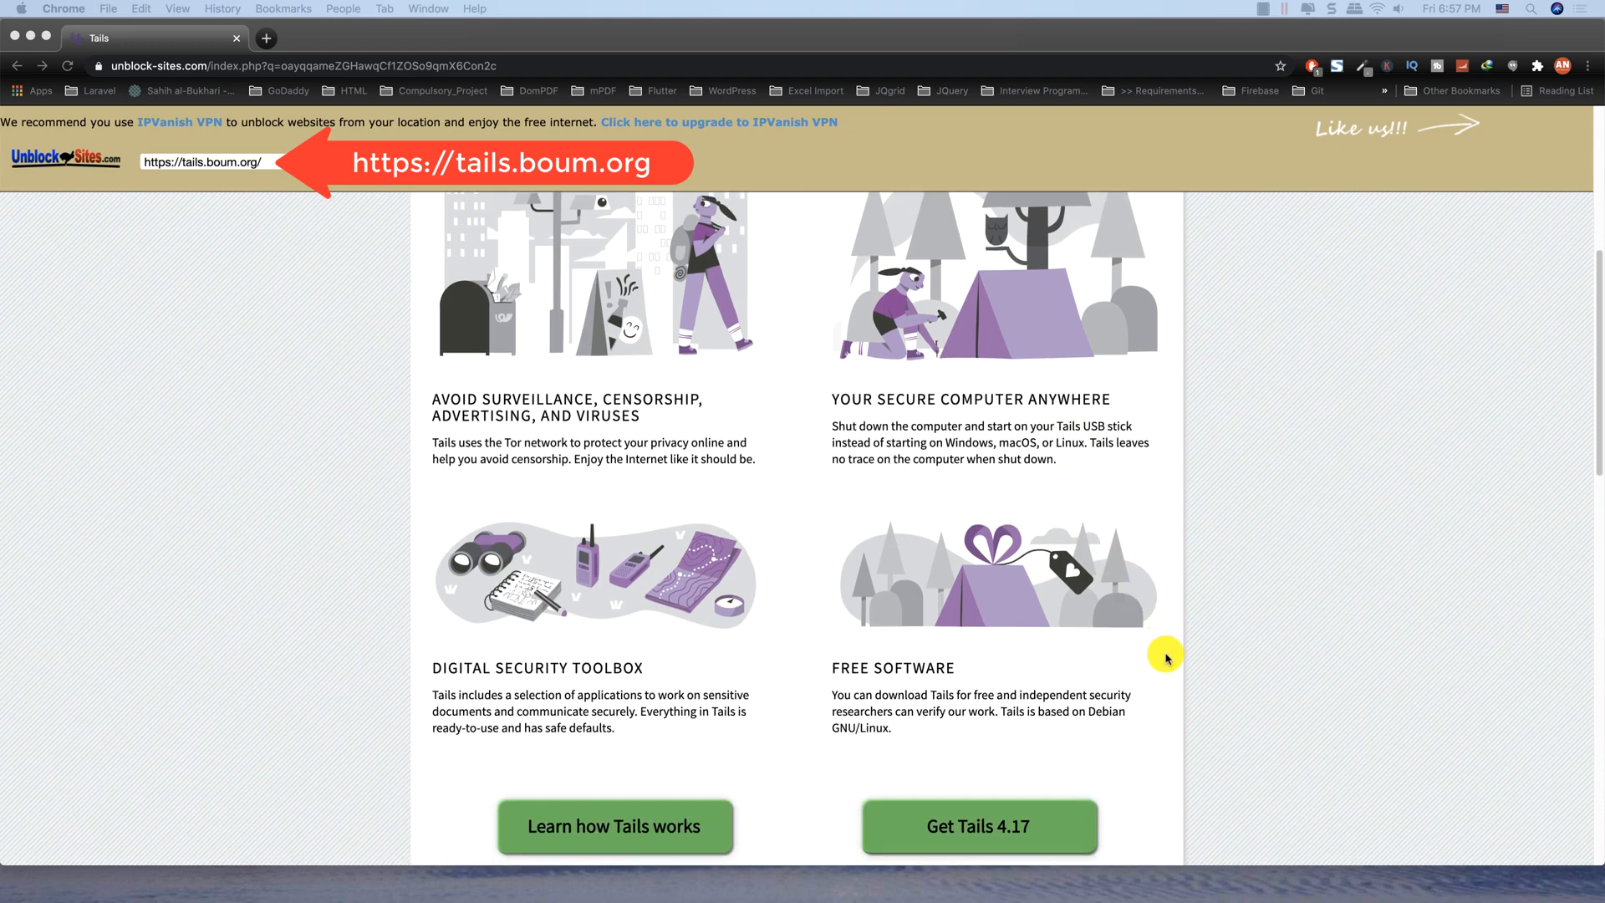
scroll(down, 3)
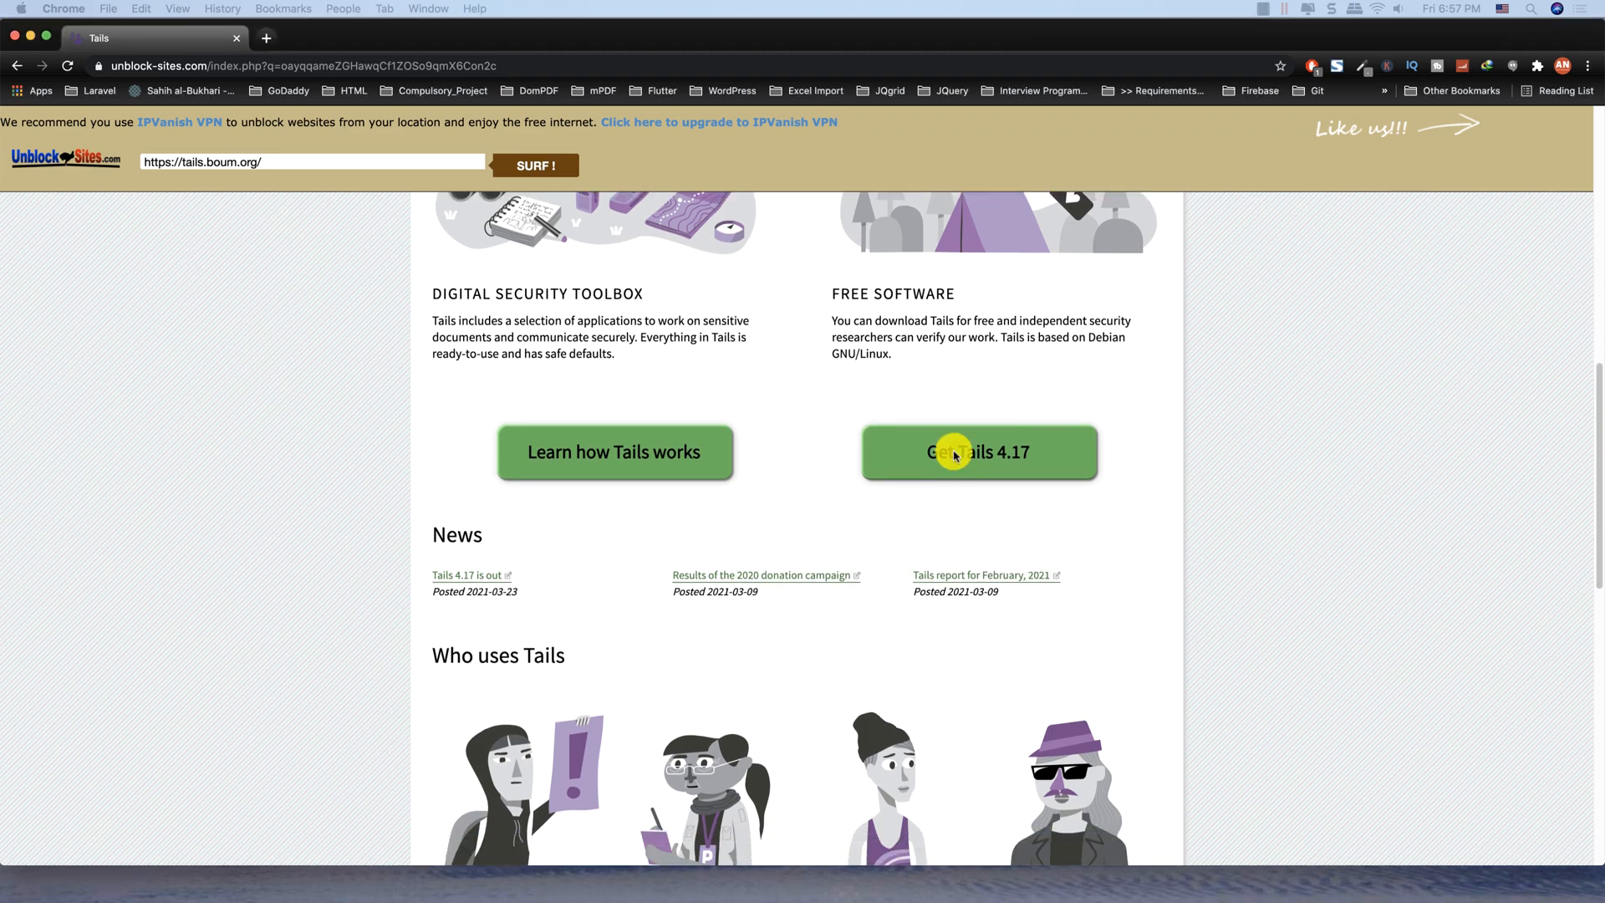
click(982, 462)
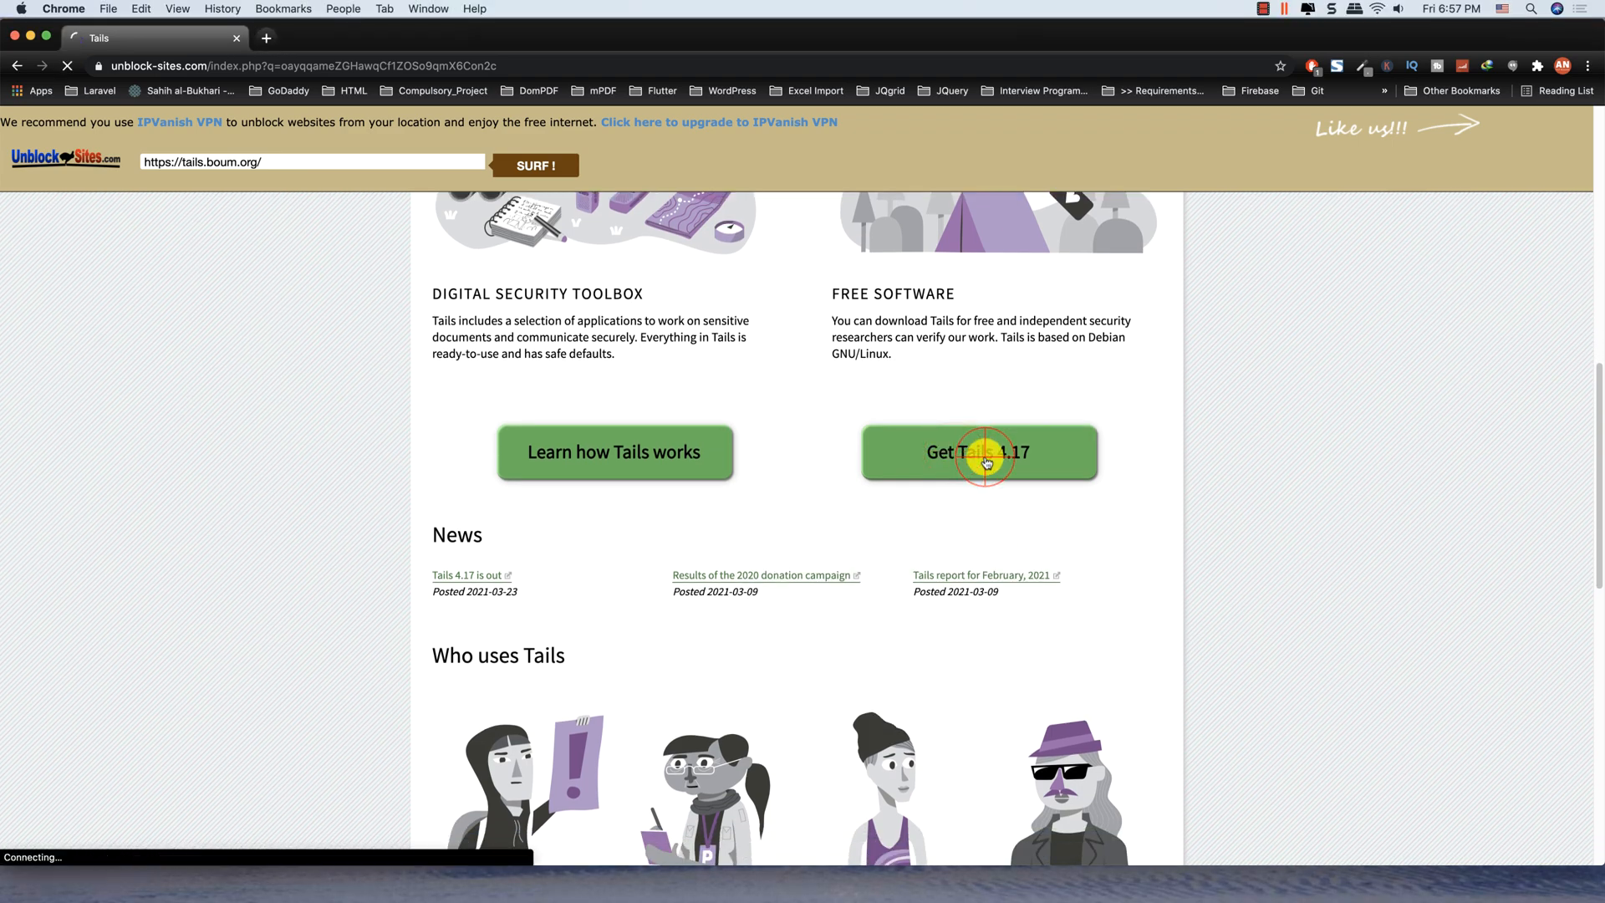
click(982, 462)
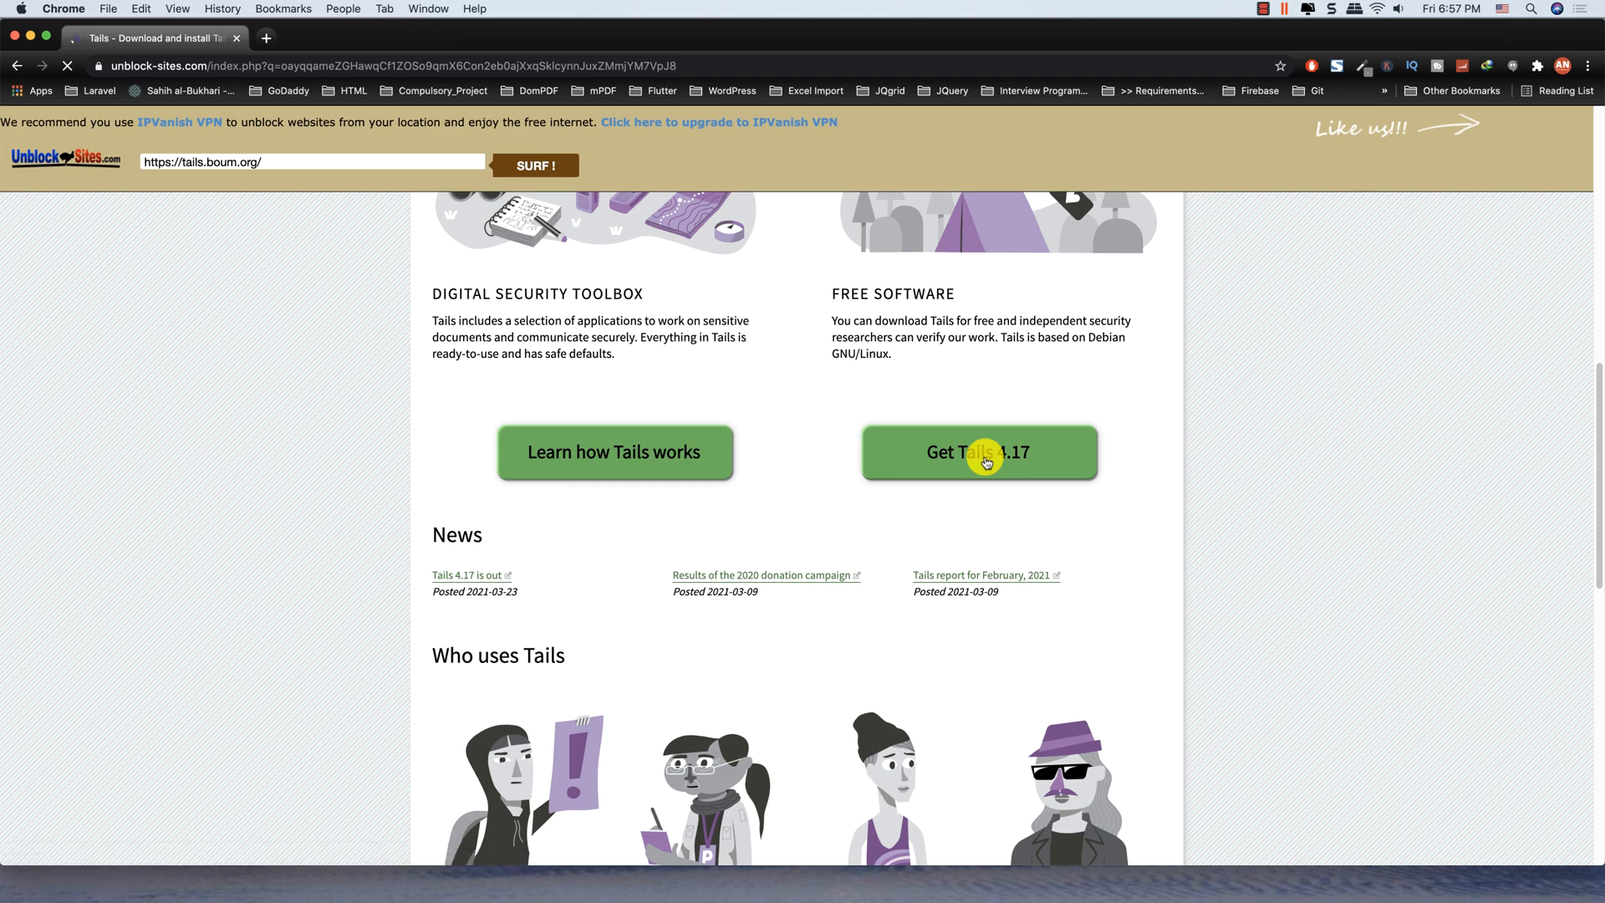
- Follow the 'For DVDs (ISO image)' download-only link
click(984, 453)
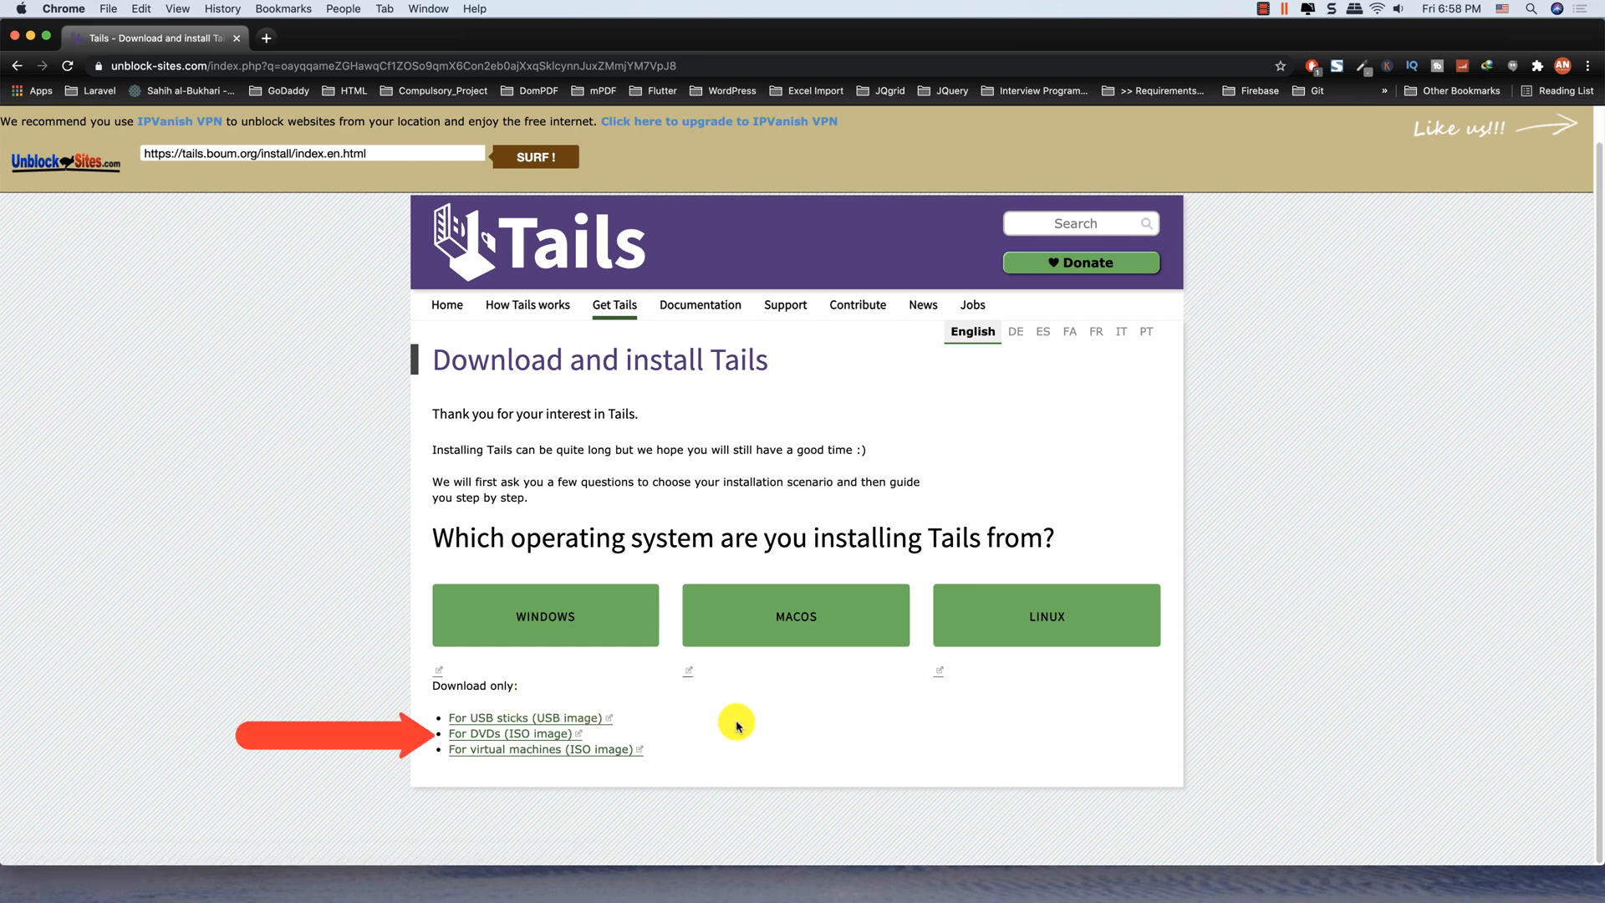
mouse_move(589, 752)
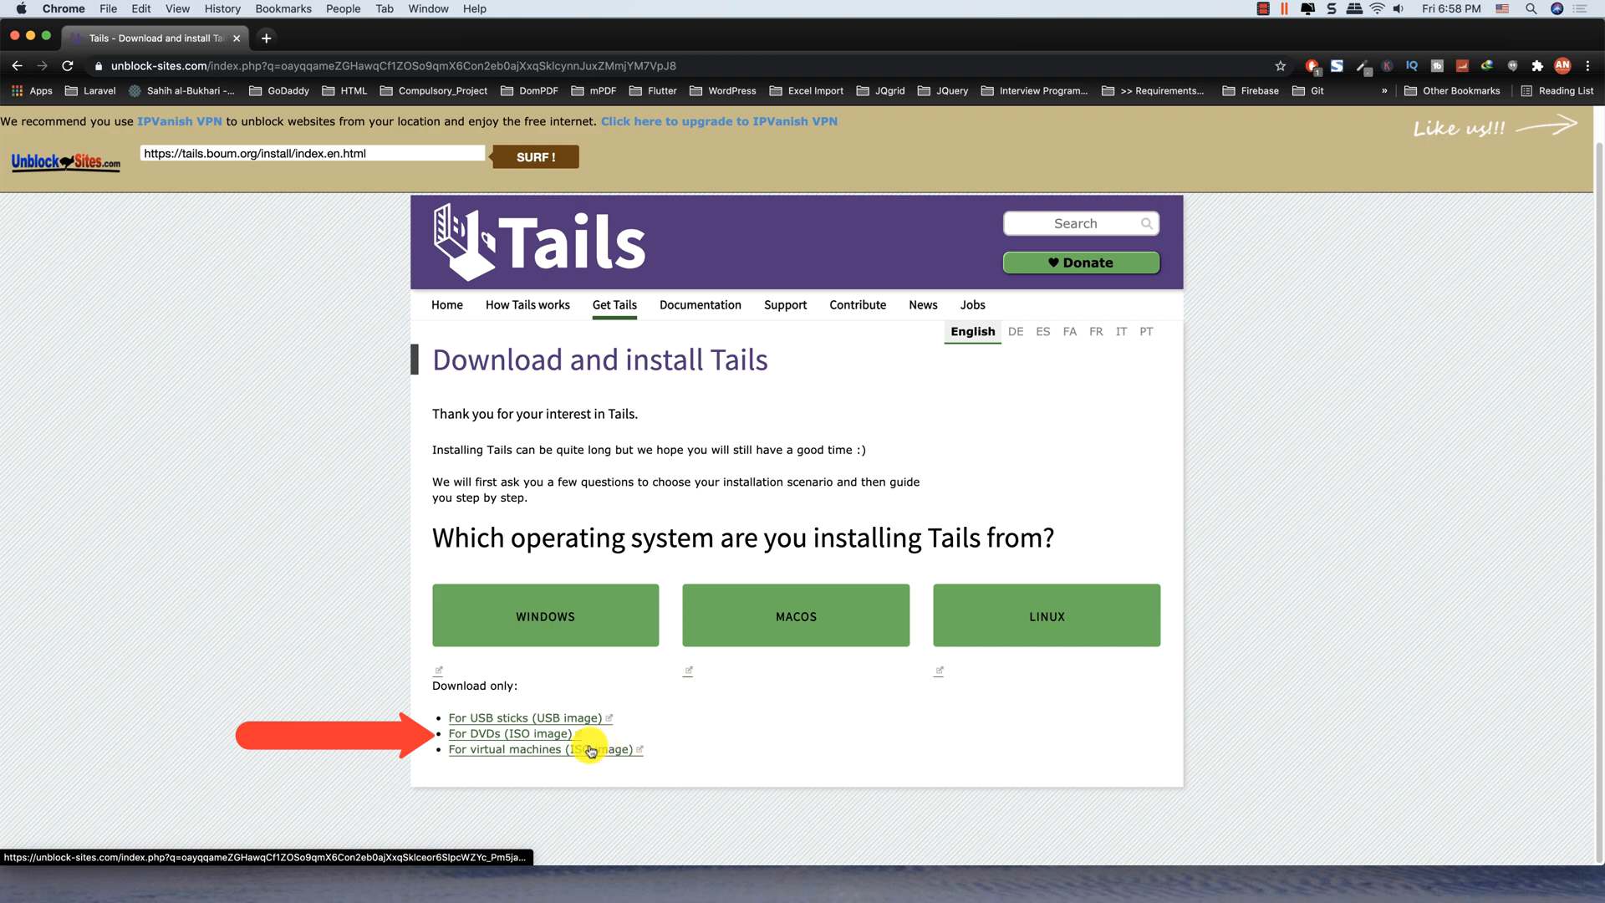
mouse_move(522, 736)
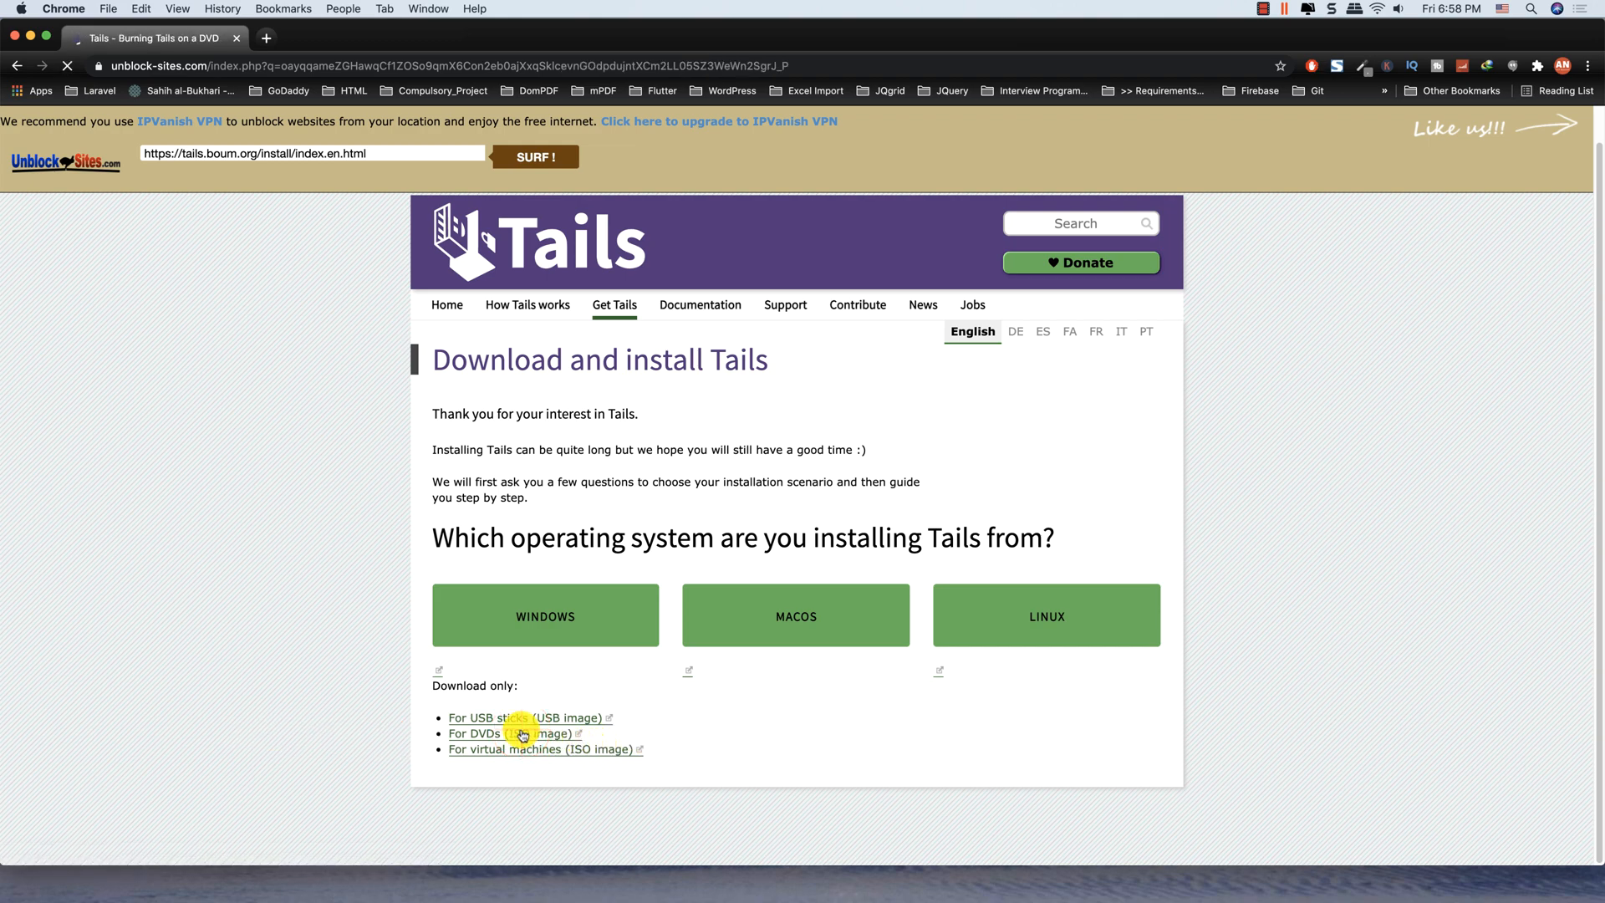
- Start the Tails 4.17 ISO image download from the DVD page
click(494, 733)
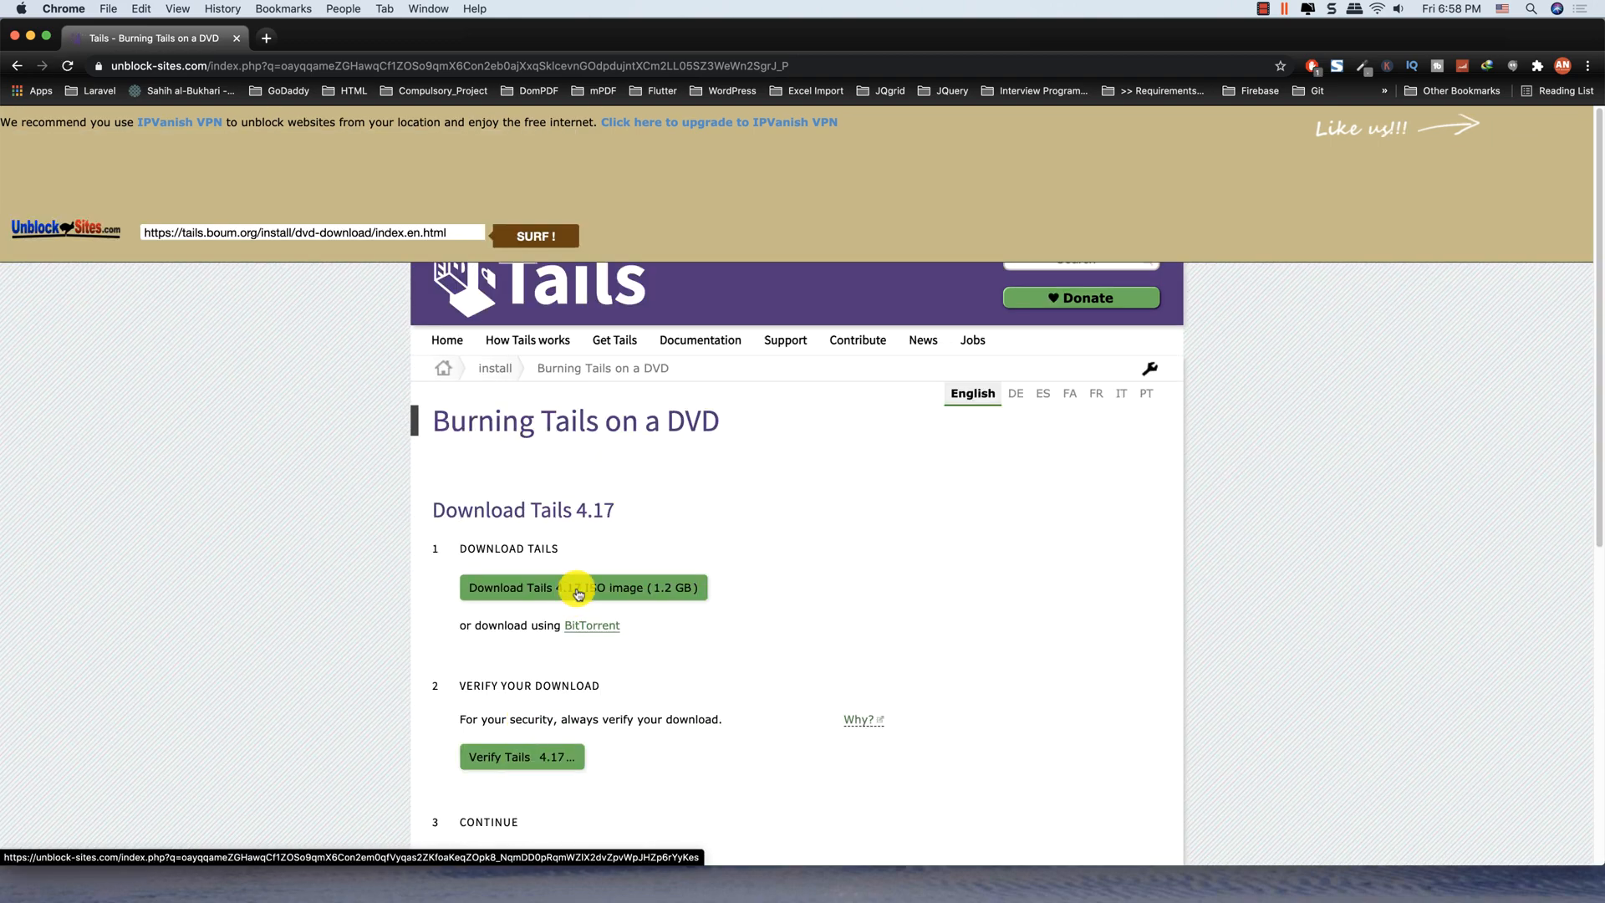
click(591, 625)
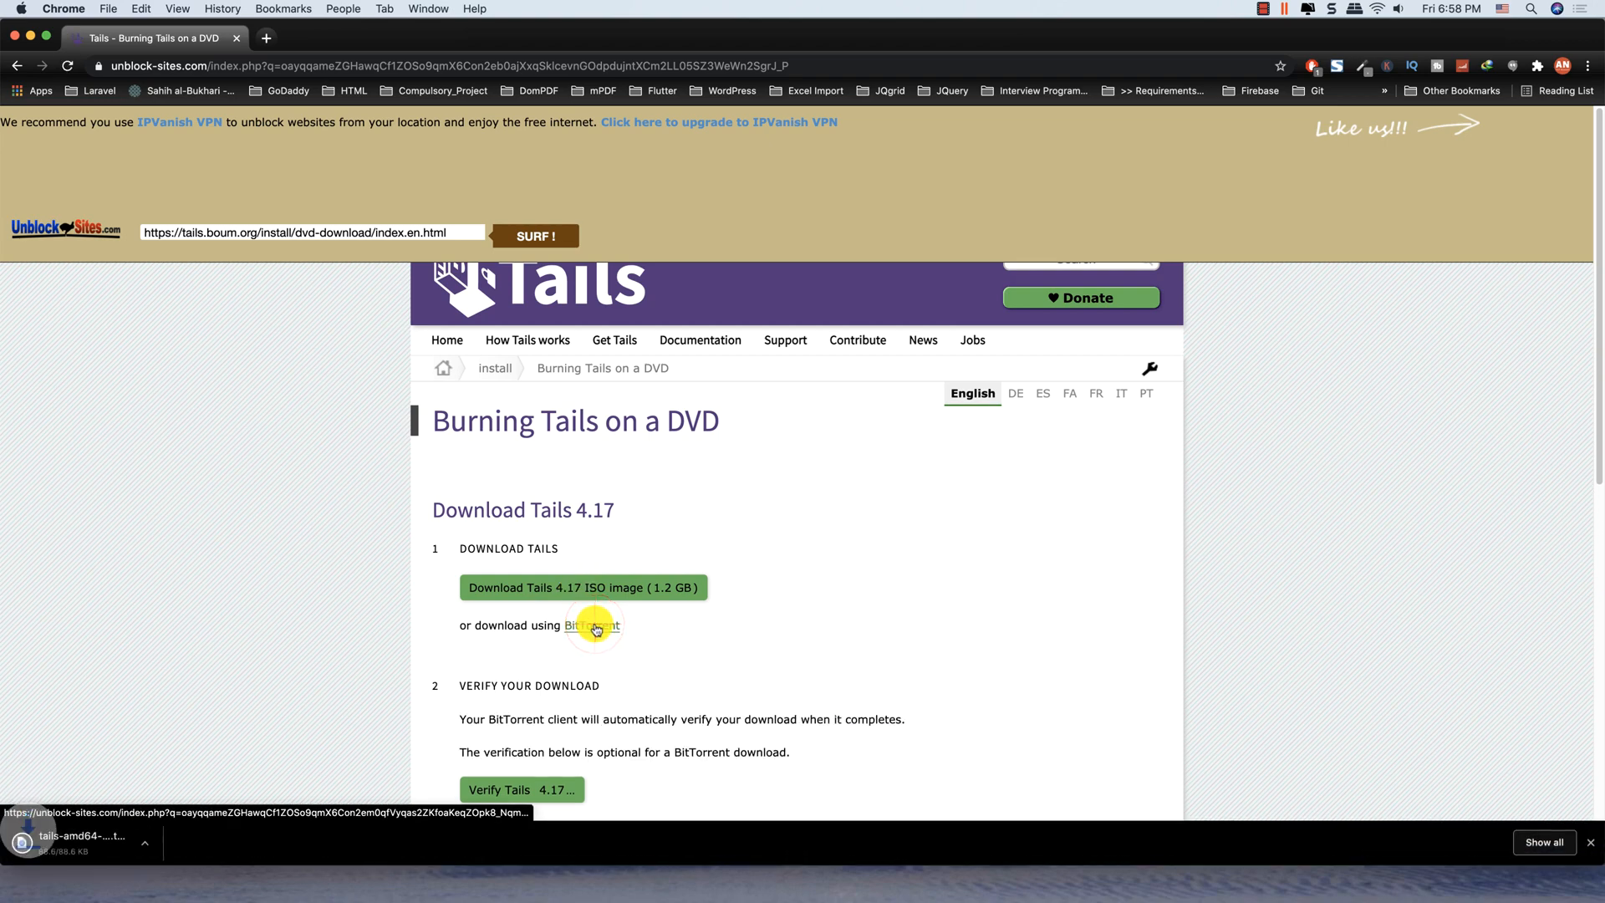
click(592, 625)
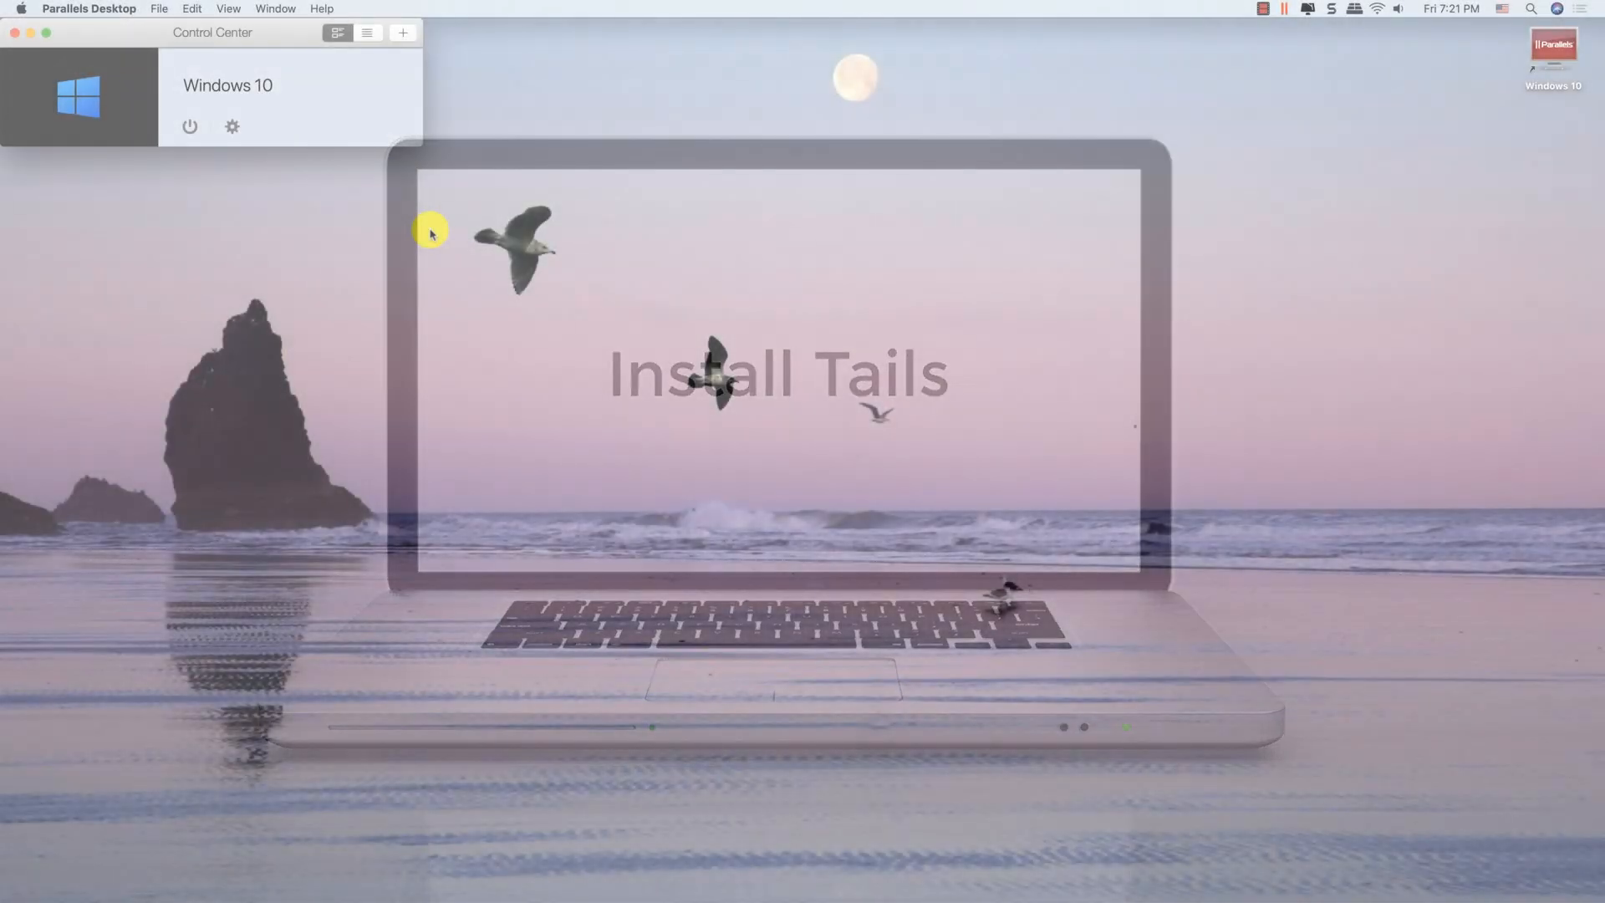
- Create a new VM from the downloaded Tails ISO image, detected as Debian GNU/Linux
click(152, 9)
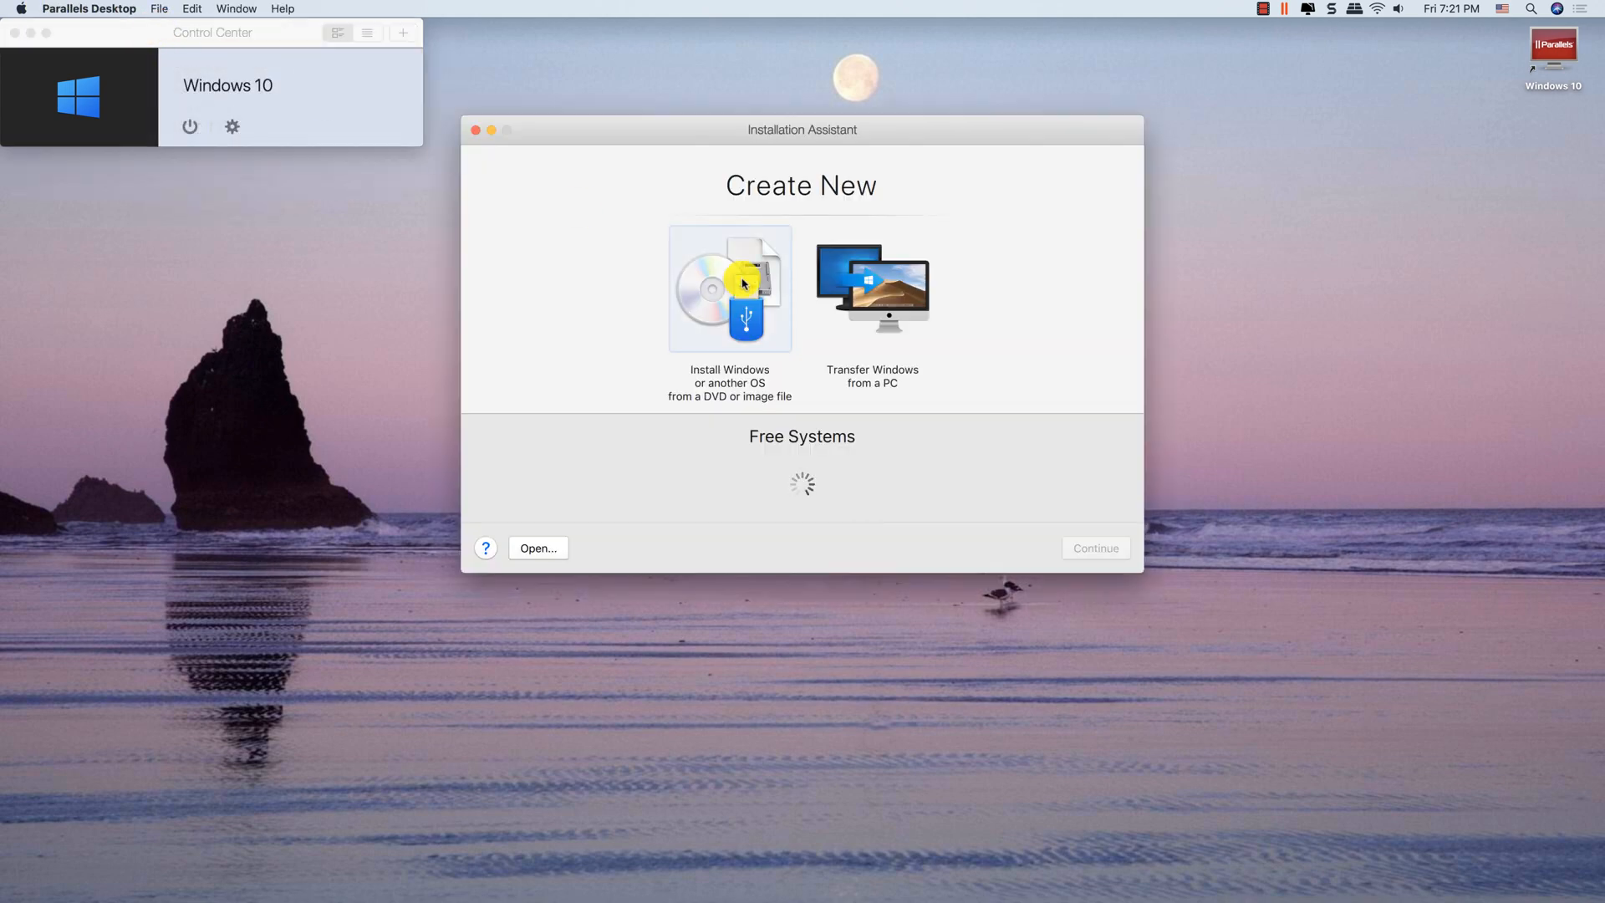
click(743, 282)
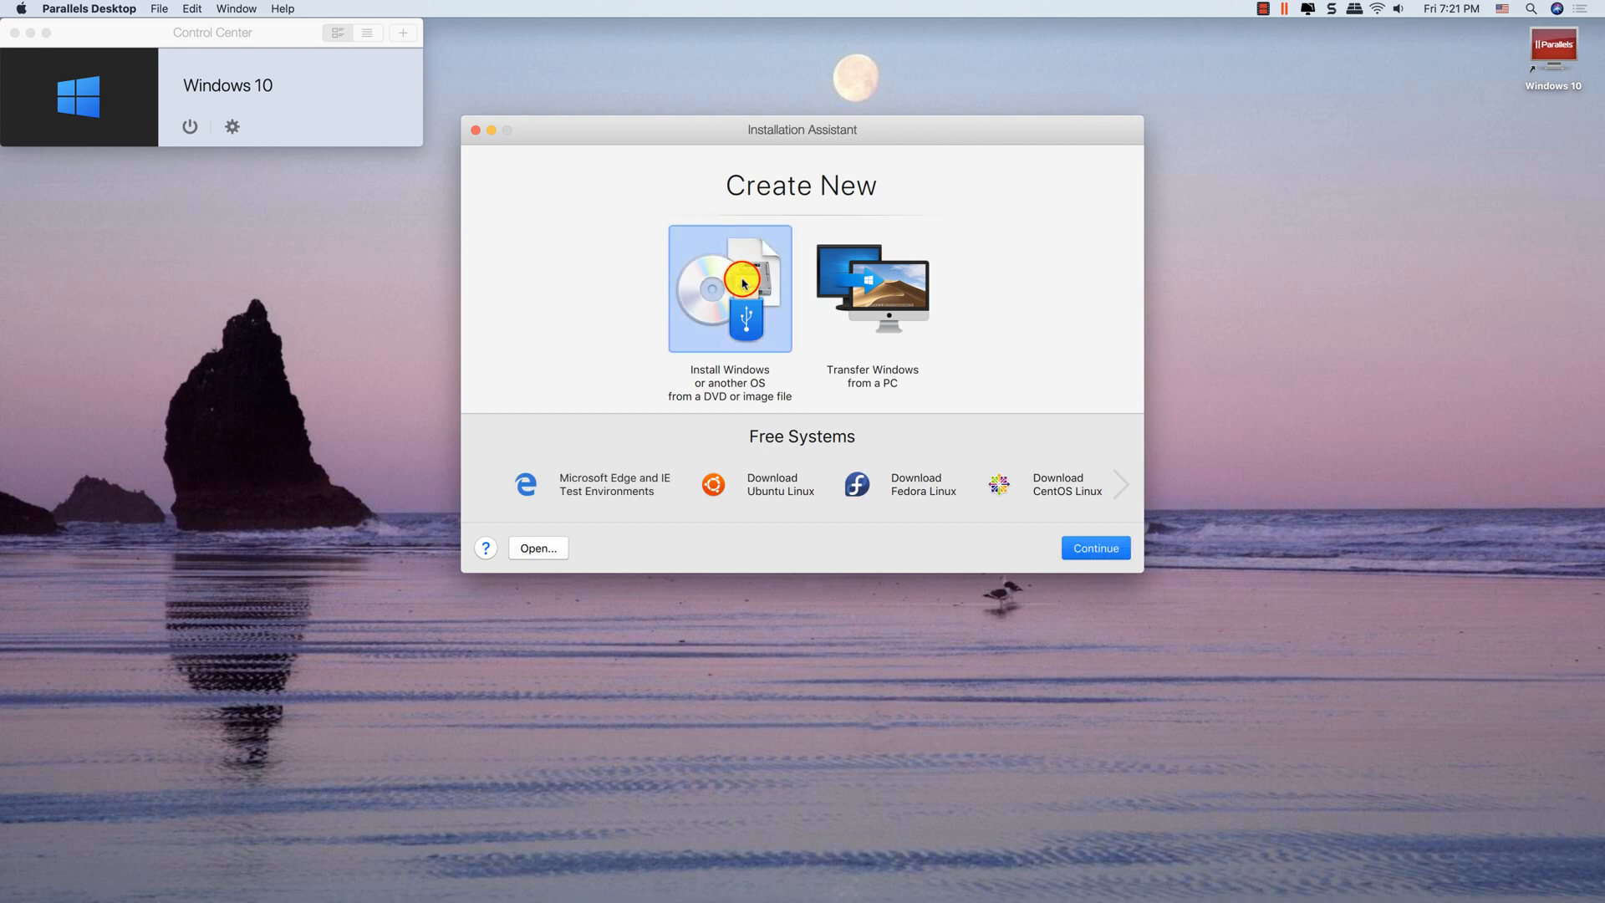
click(1096, 547)
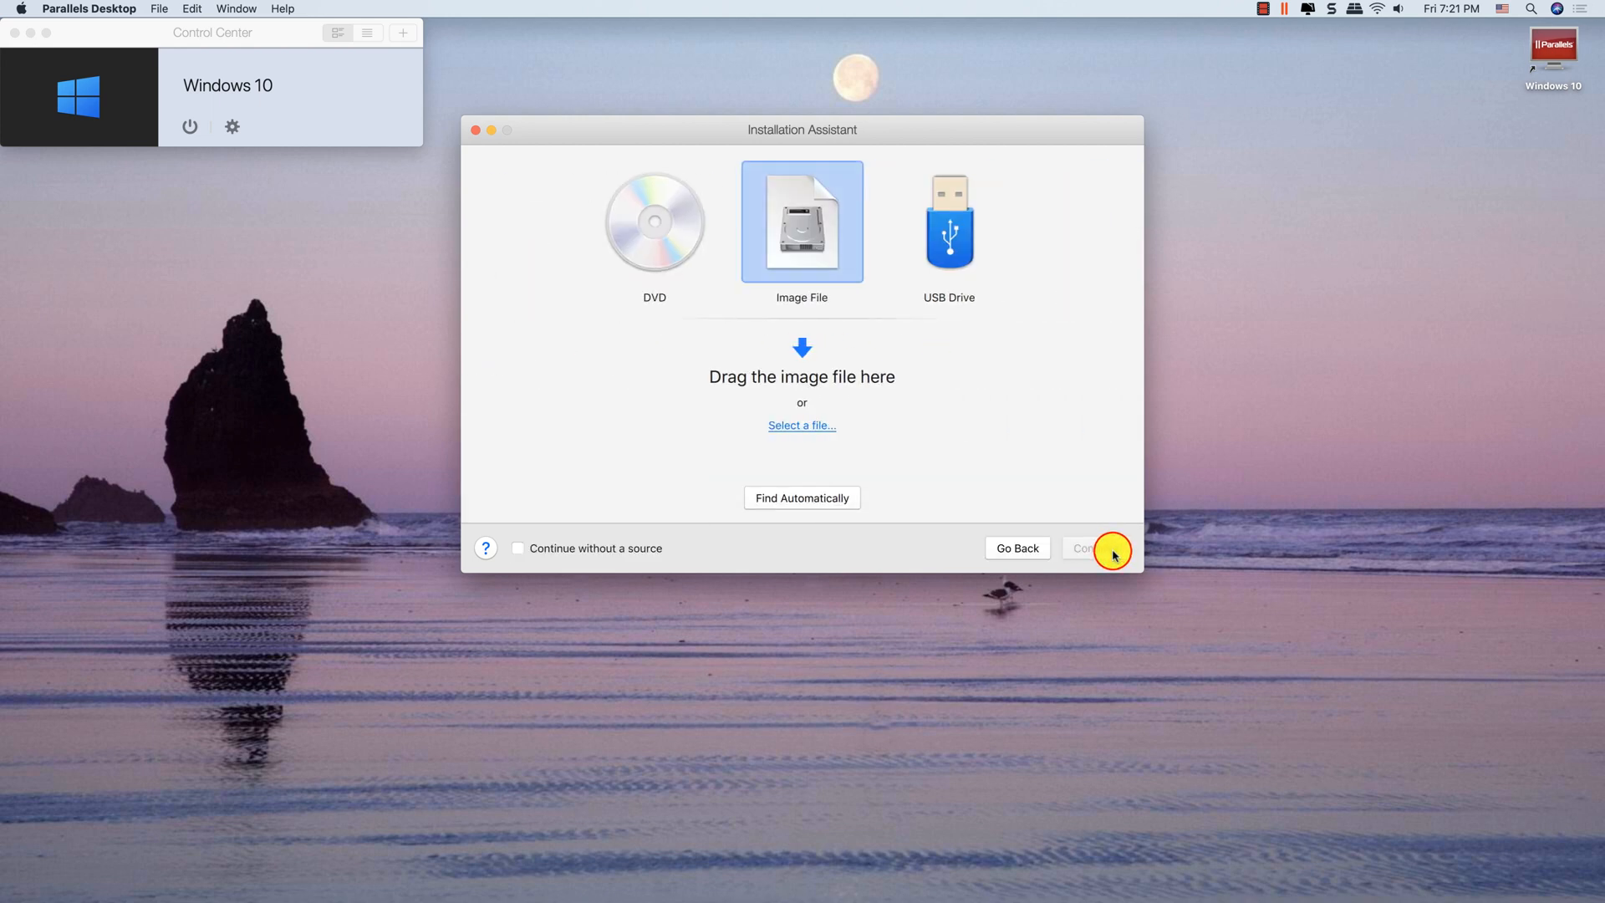
mouse_move(798, 427)
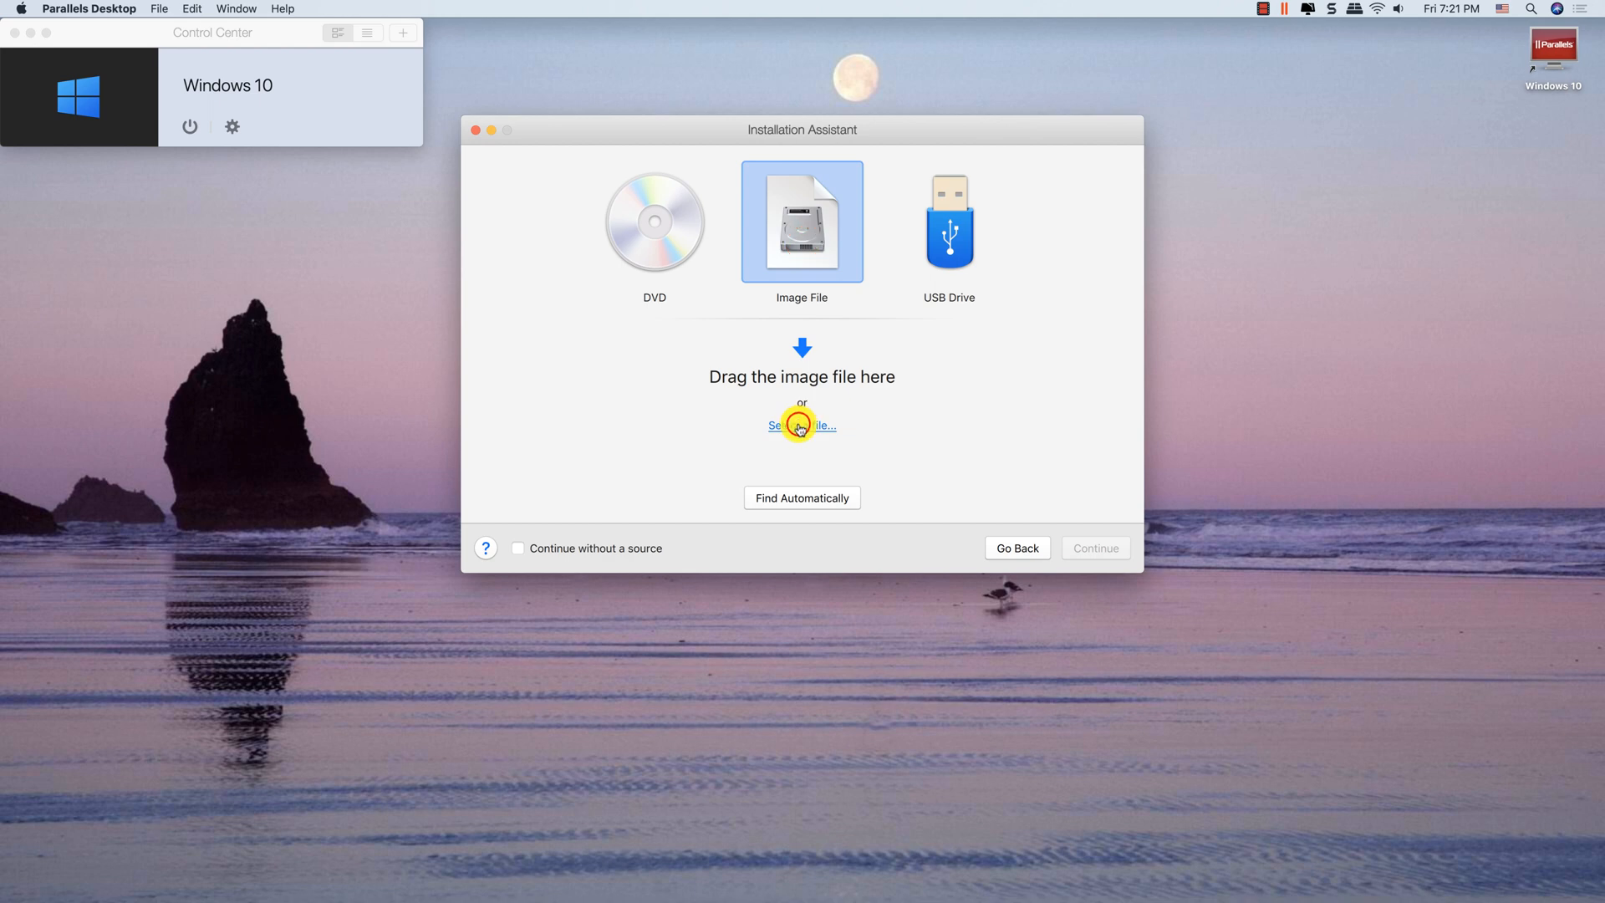
click(802, 426)
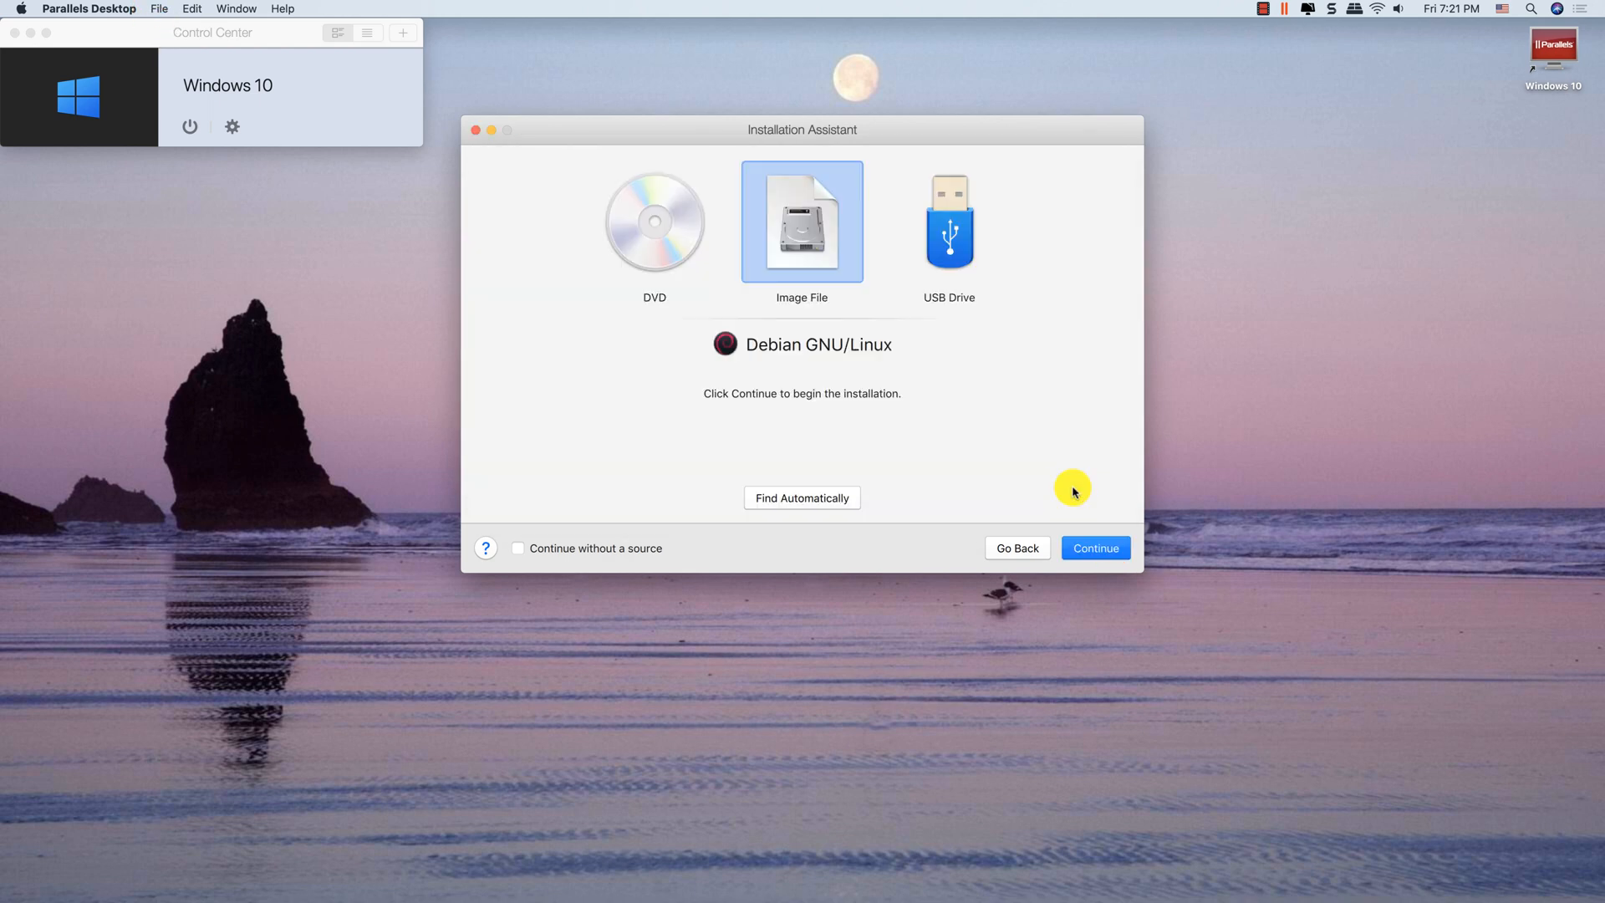
mouse_move(722, 401)
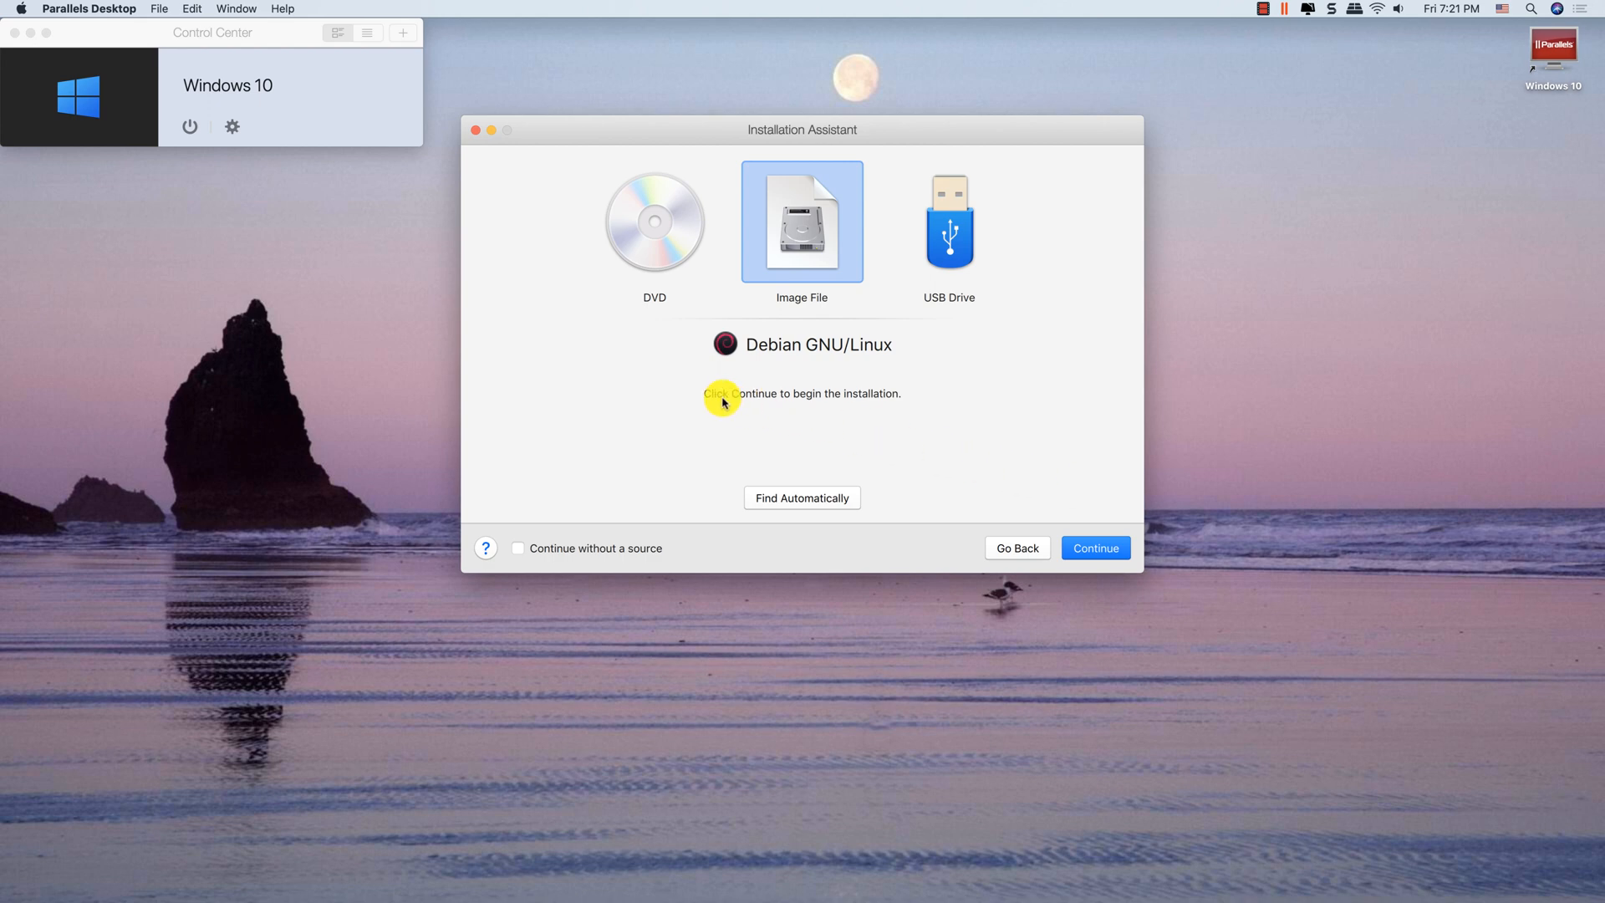
mouse_move(1042, 513)
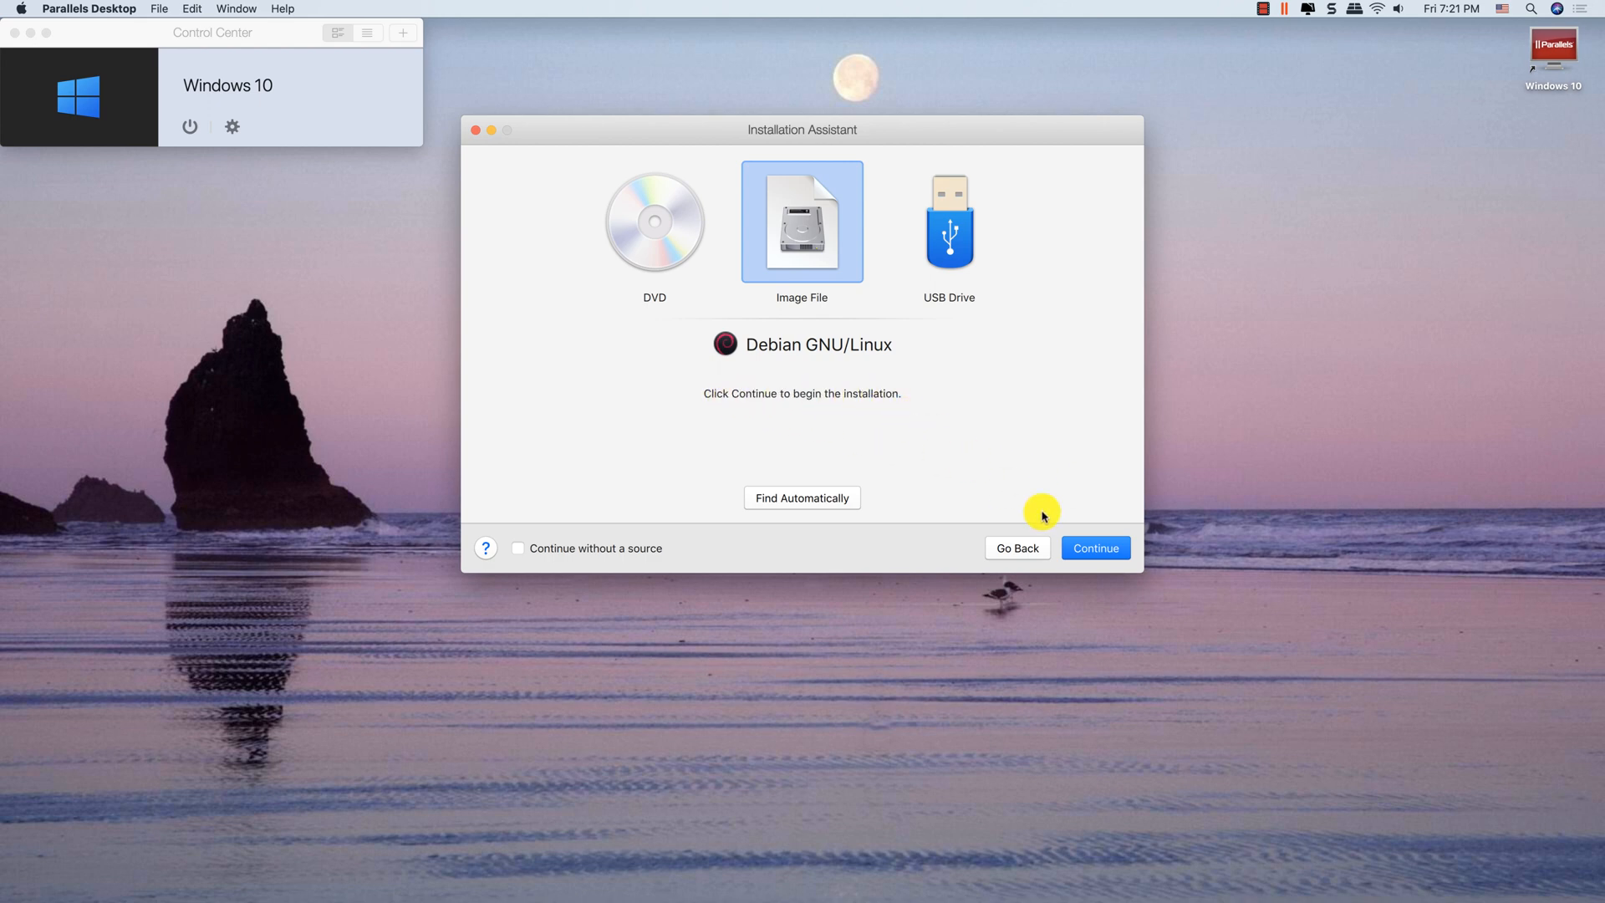
- Name the virtual machine 'Tails' and create it
click(1096, 548)
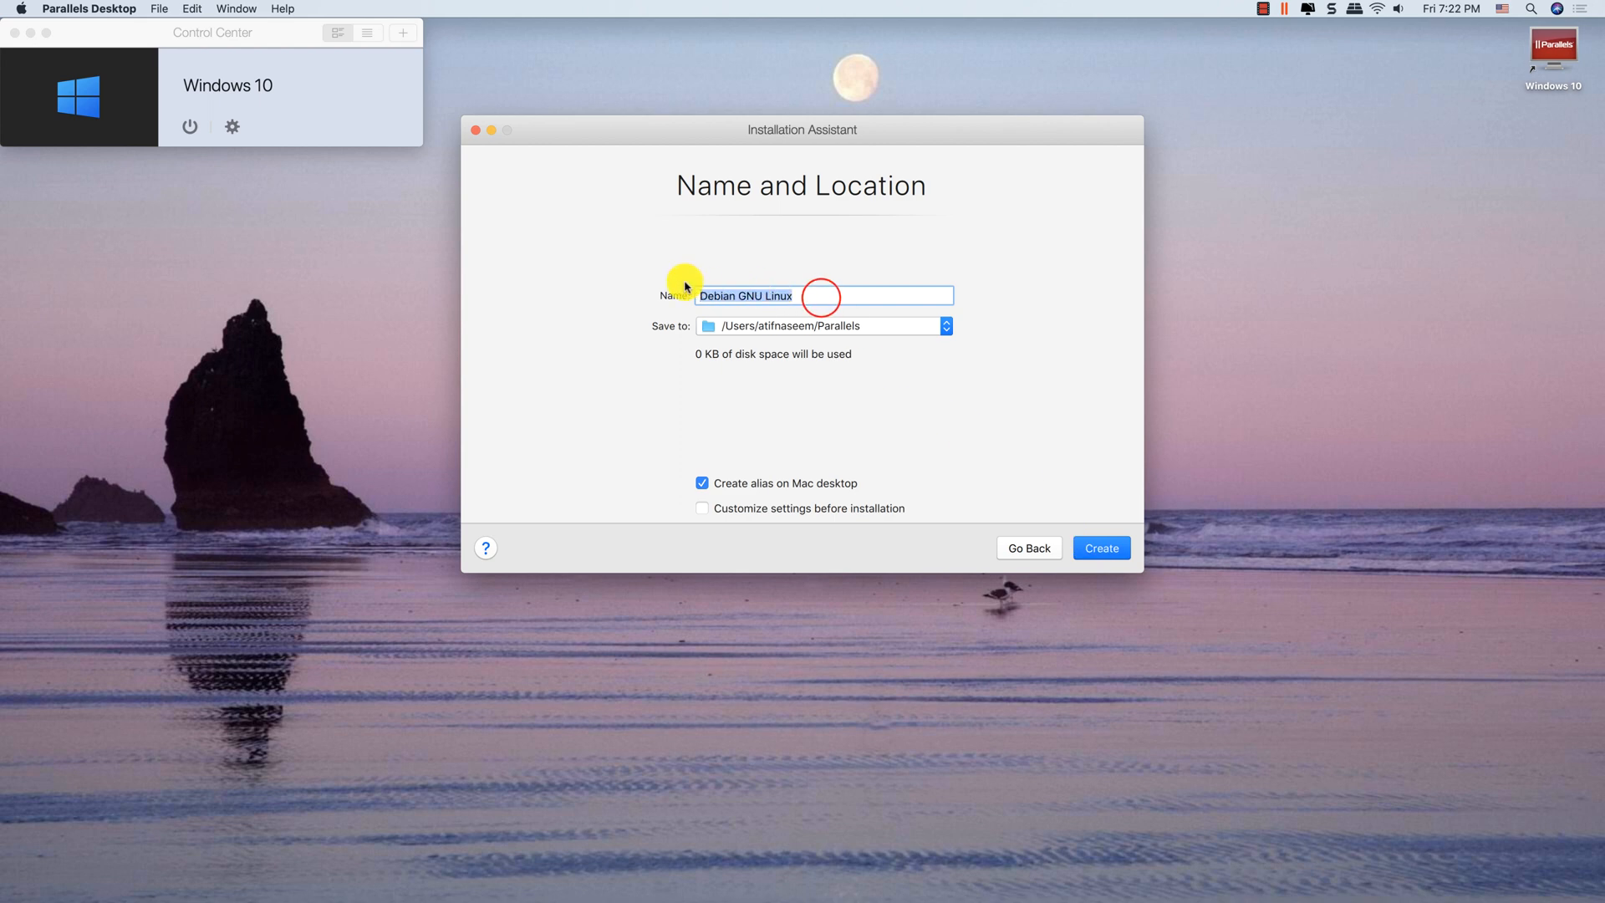
text(Tails)
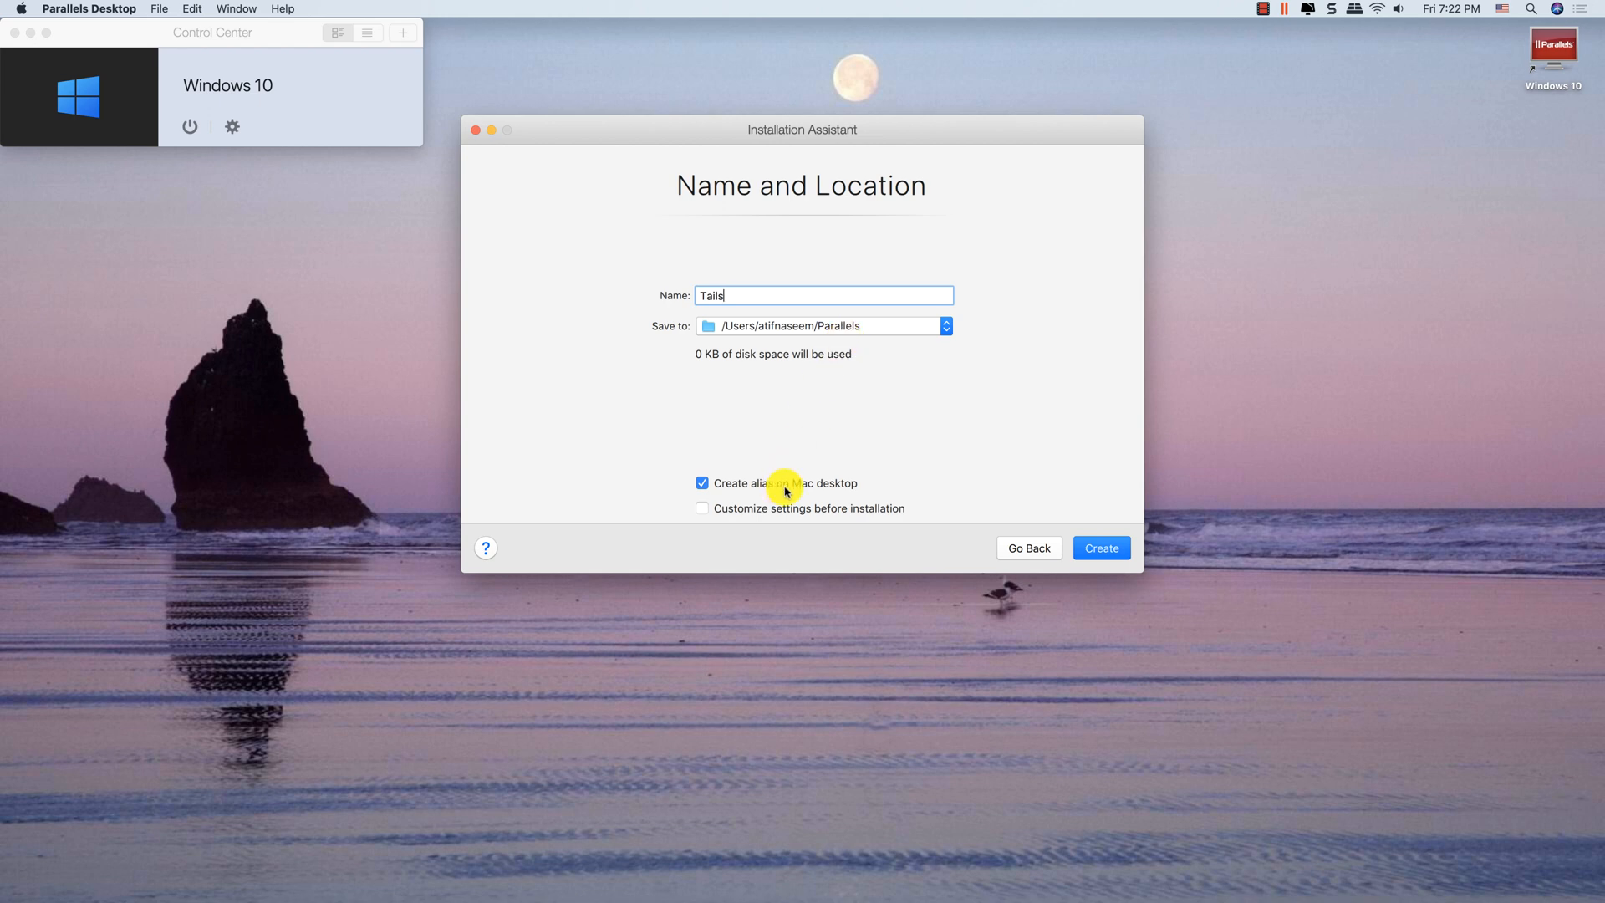
click(1101, 547)
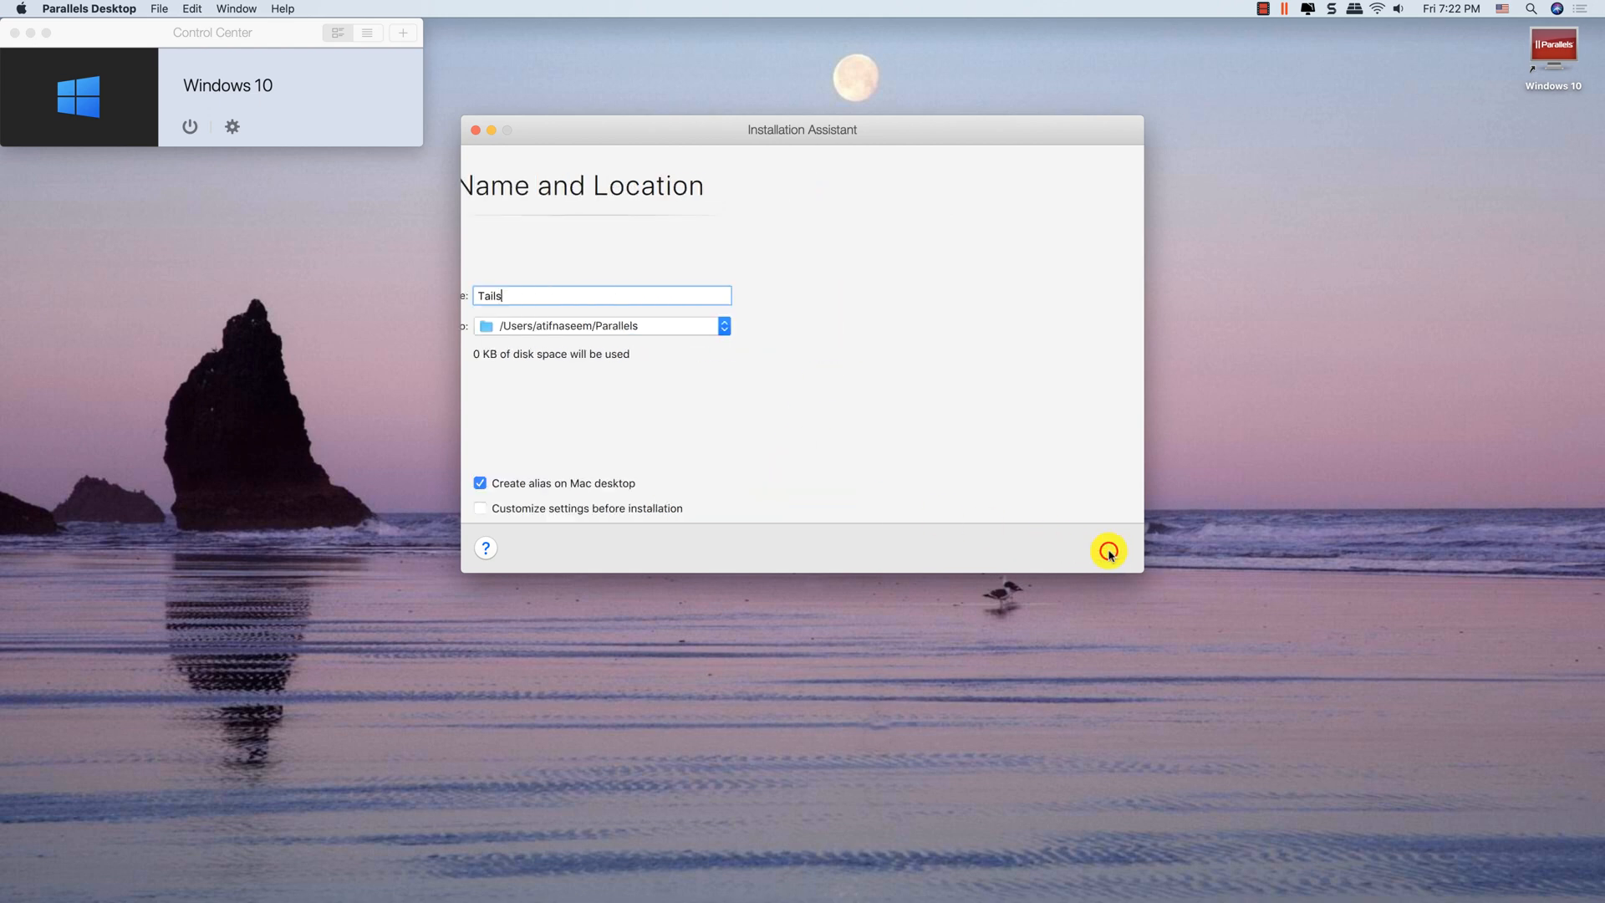
click(1108, 550)
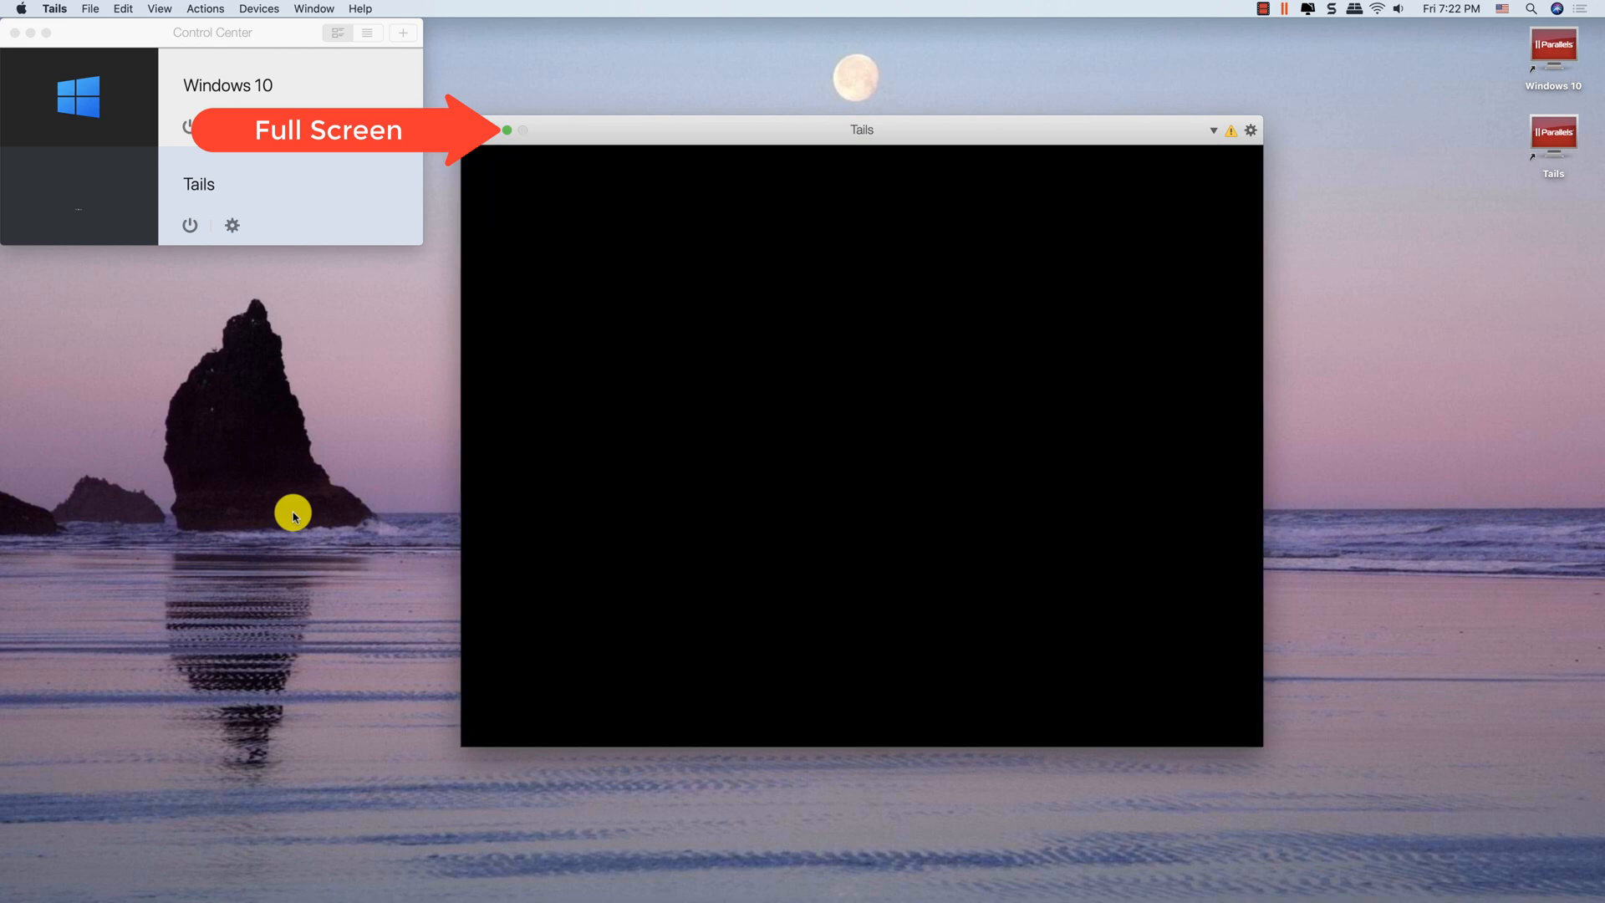
- Enlarge the Tails window and add an Administration Password in Additional Settings
click(511, 128)
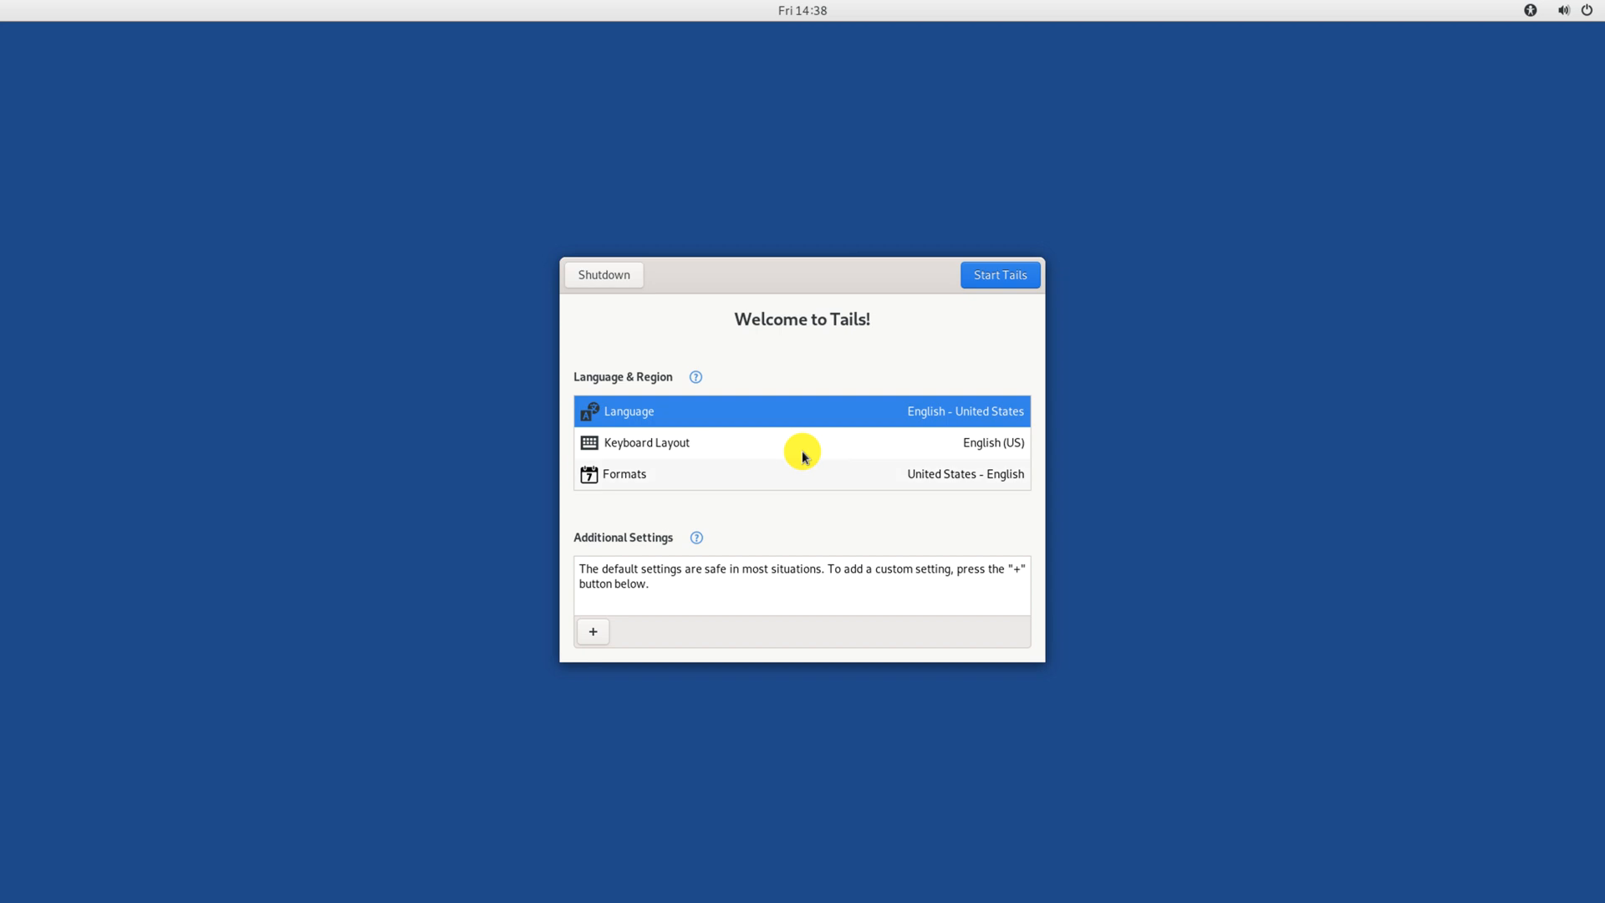
click(593, 632)
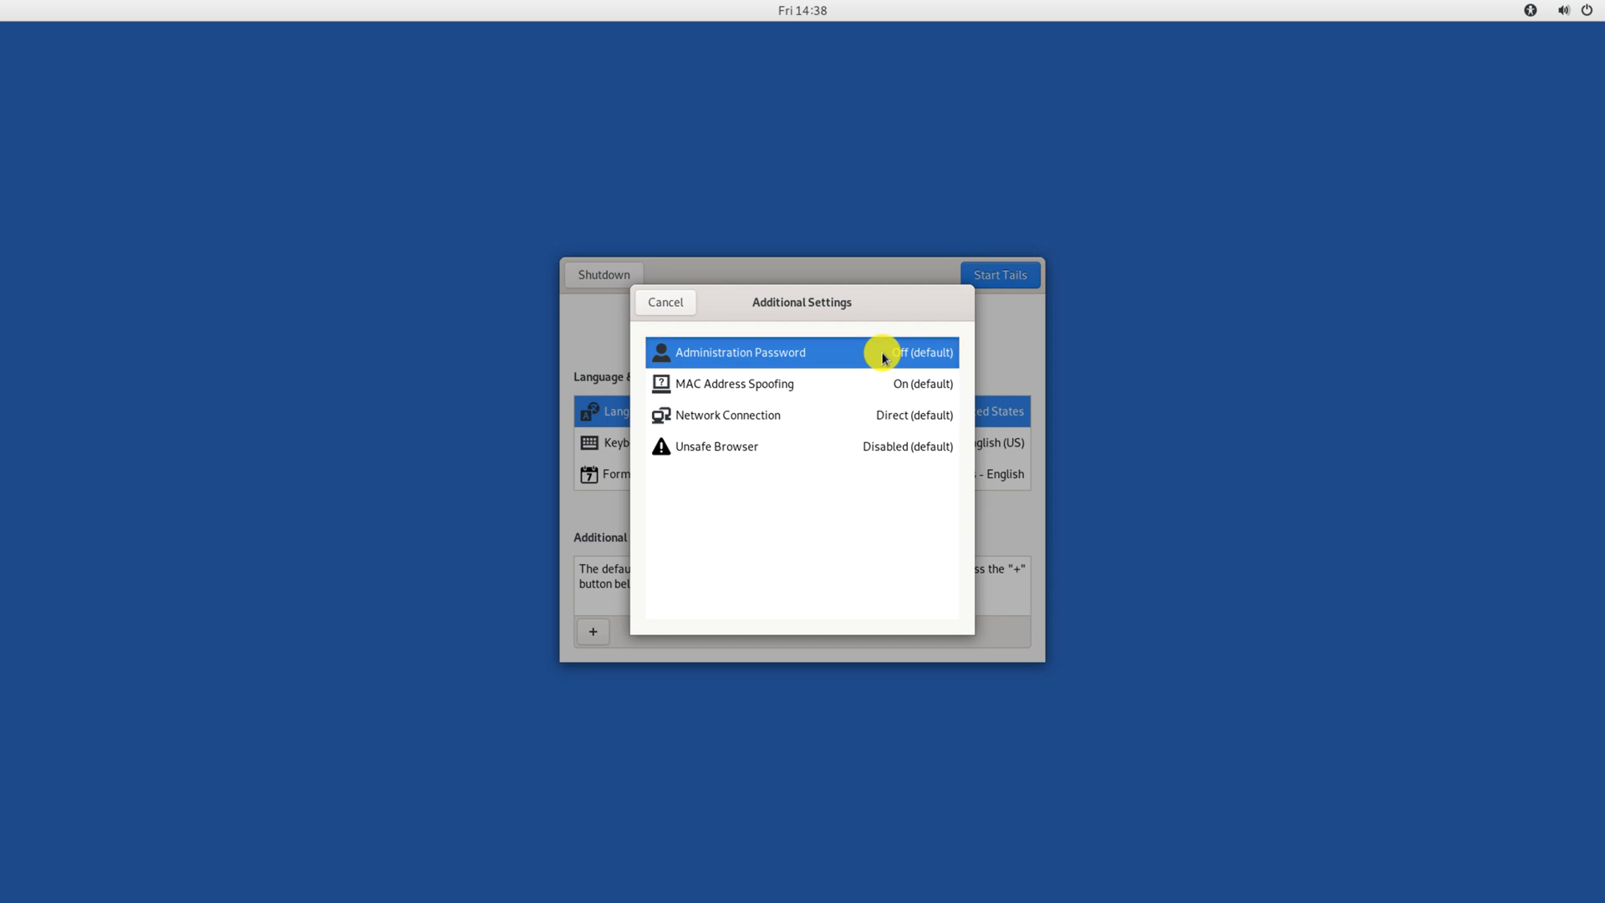
click(739, 353)
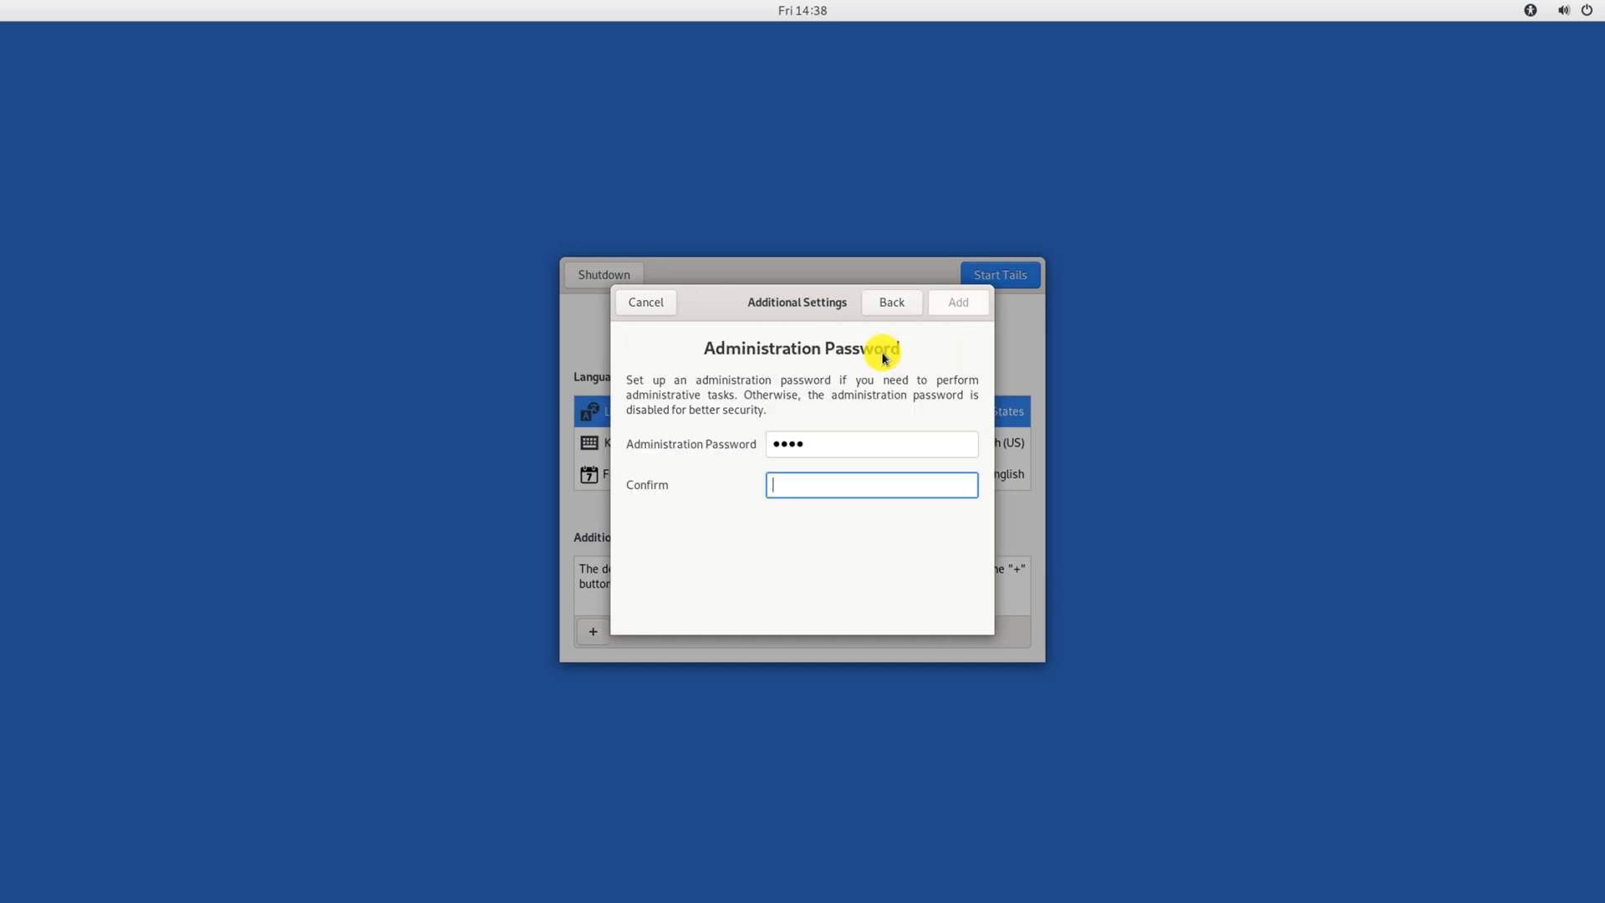
text(••••)
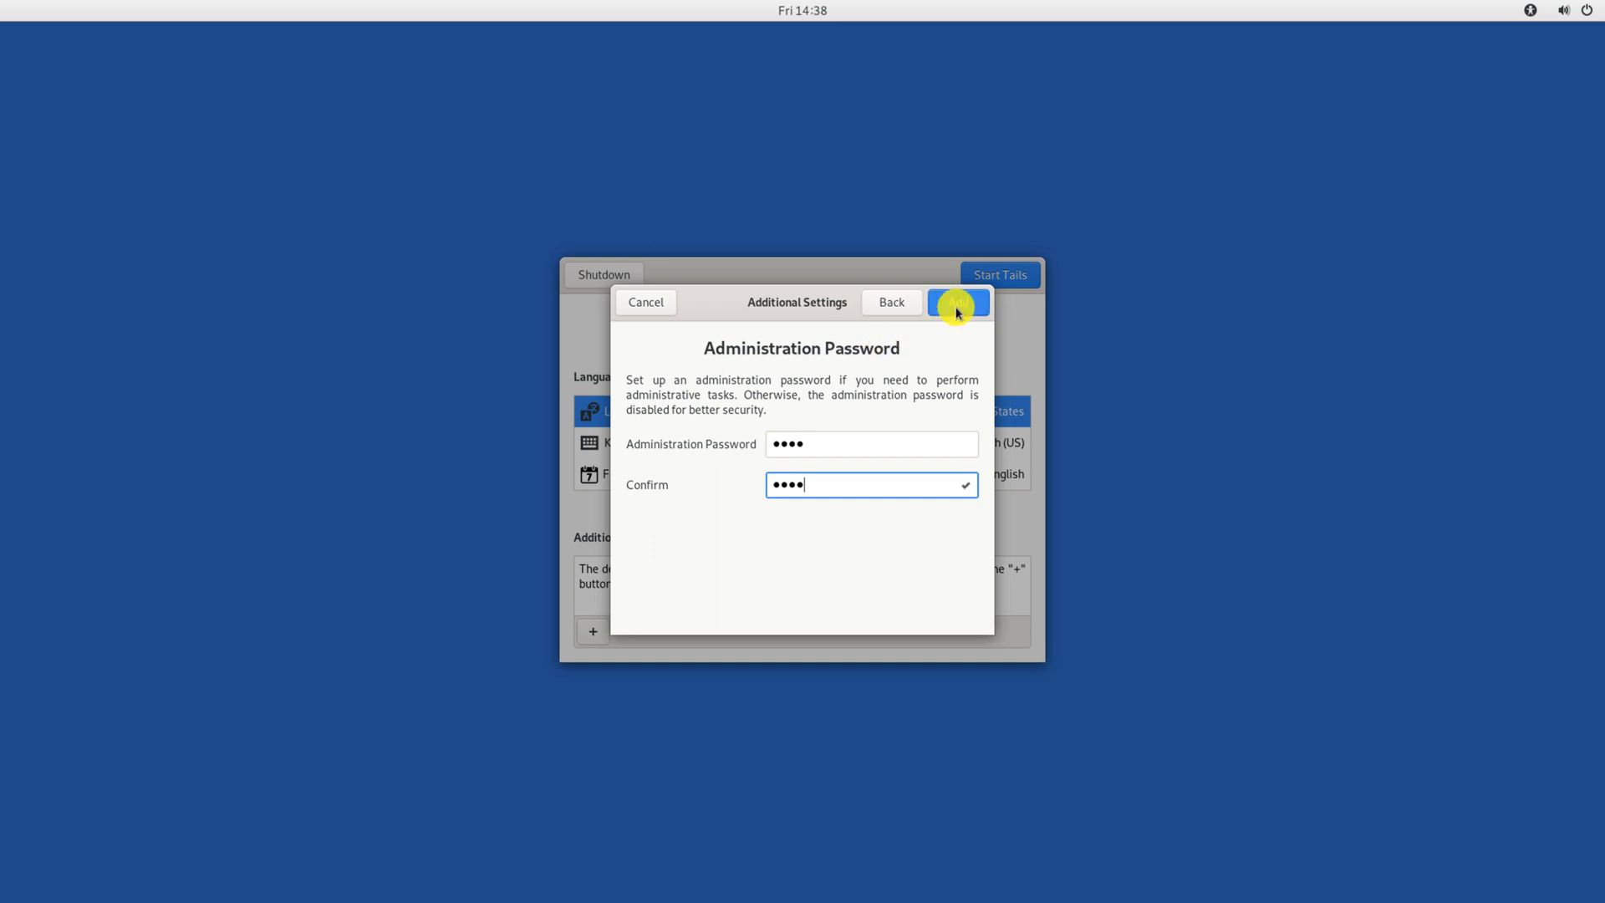
click(958, 303)
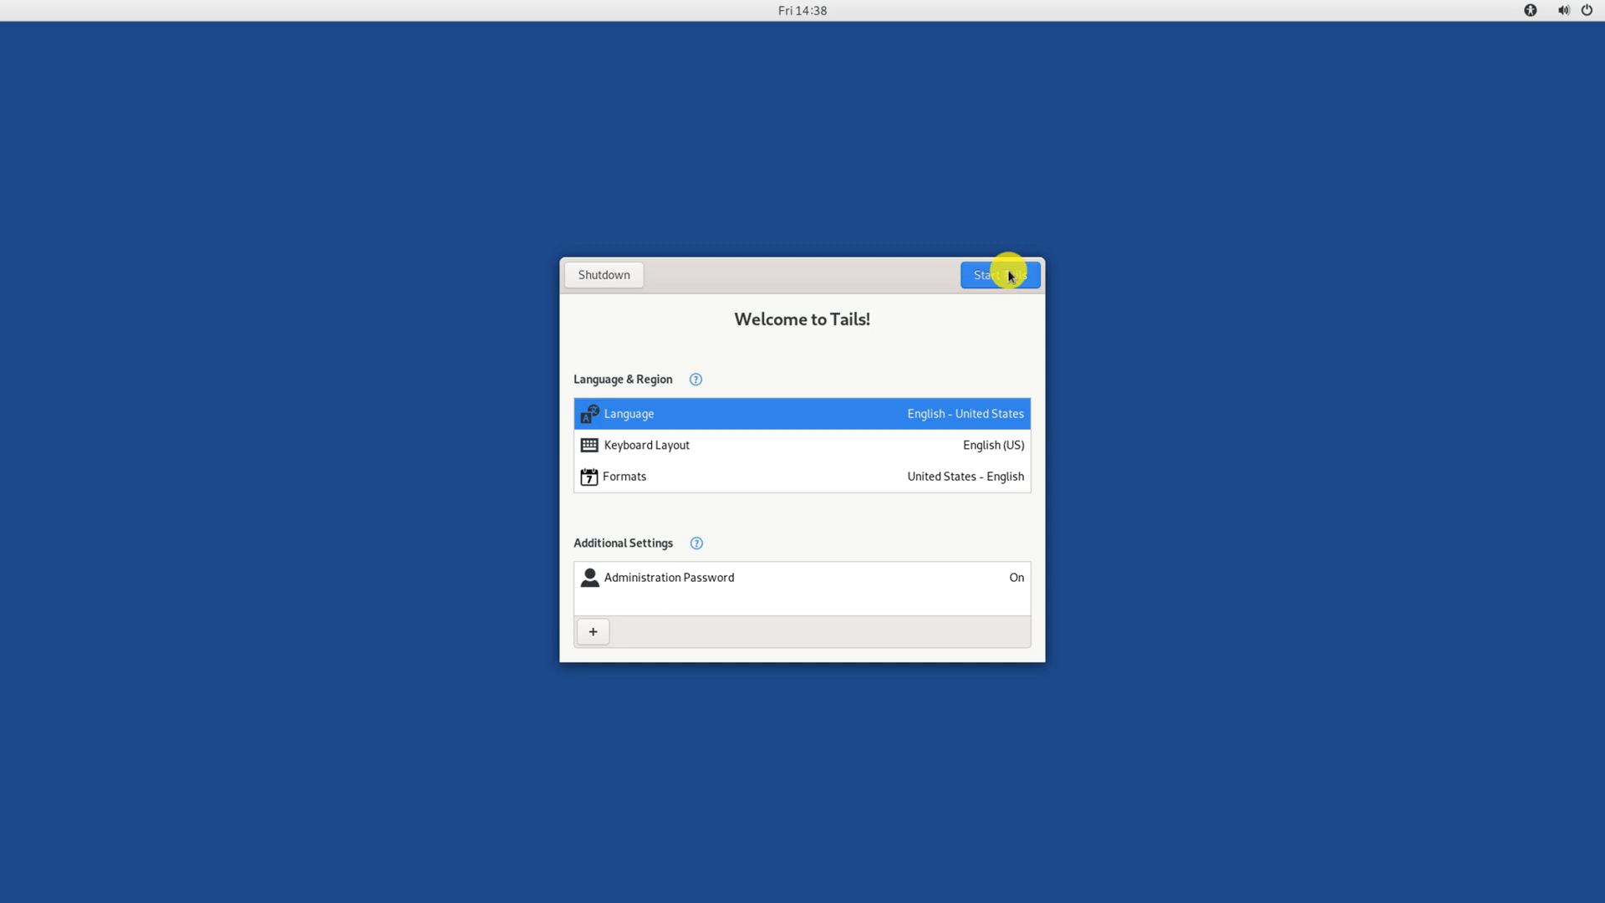
- Start Tails, then launch Tor Browser from the Applications menu
click(1002, 275)
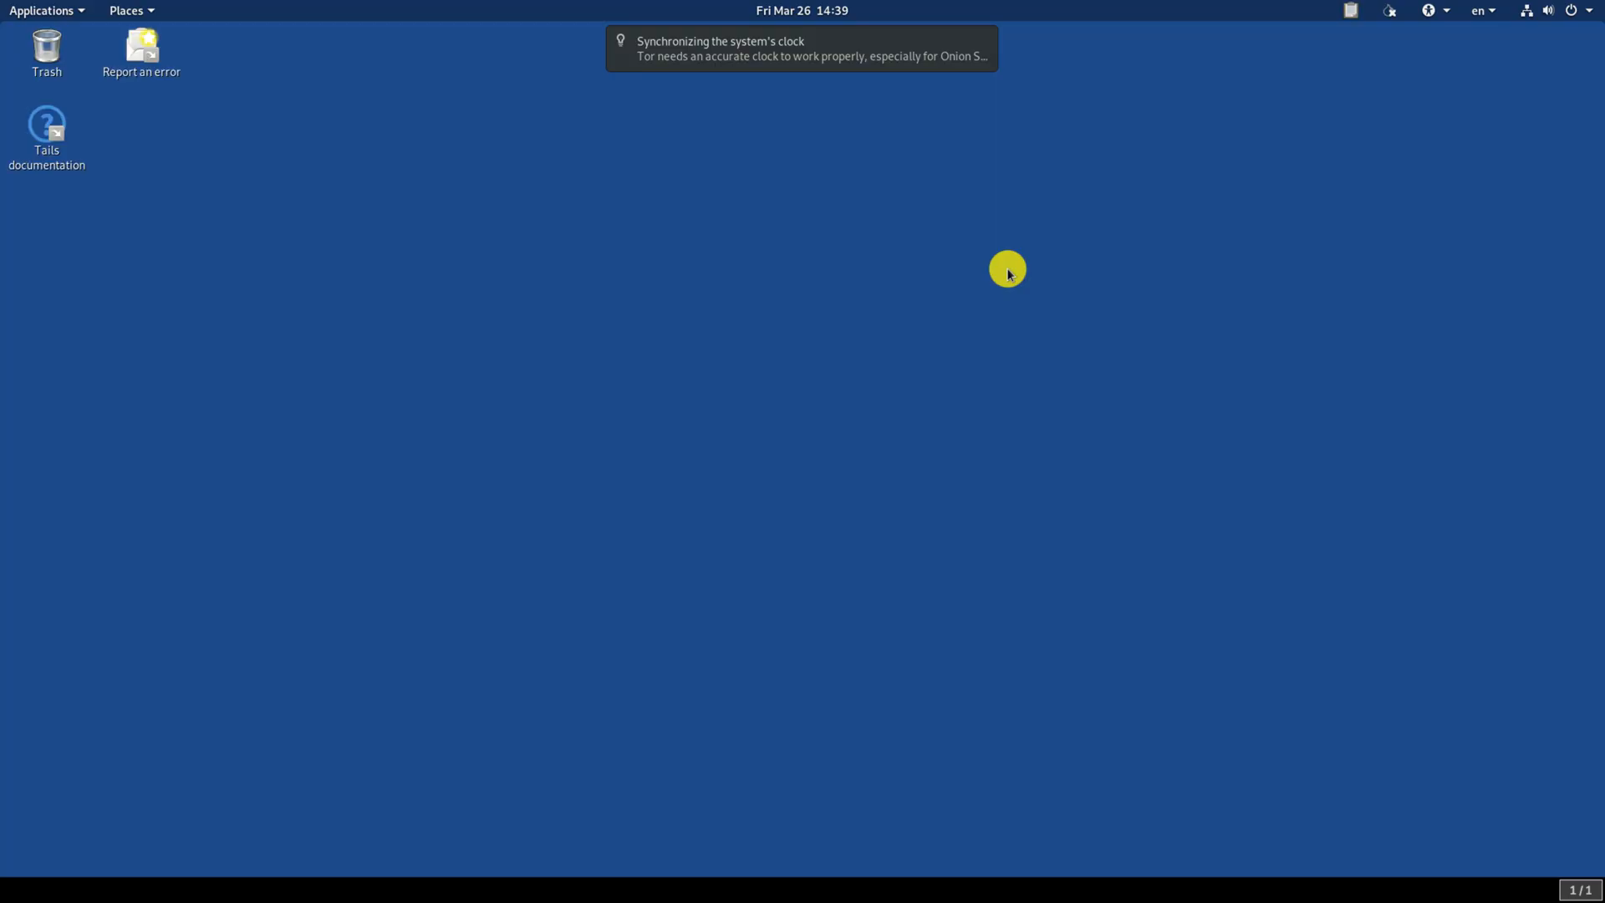
mouse_move(984, 43)
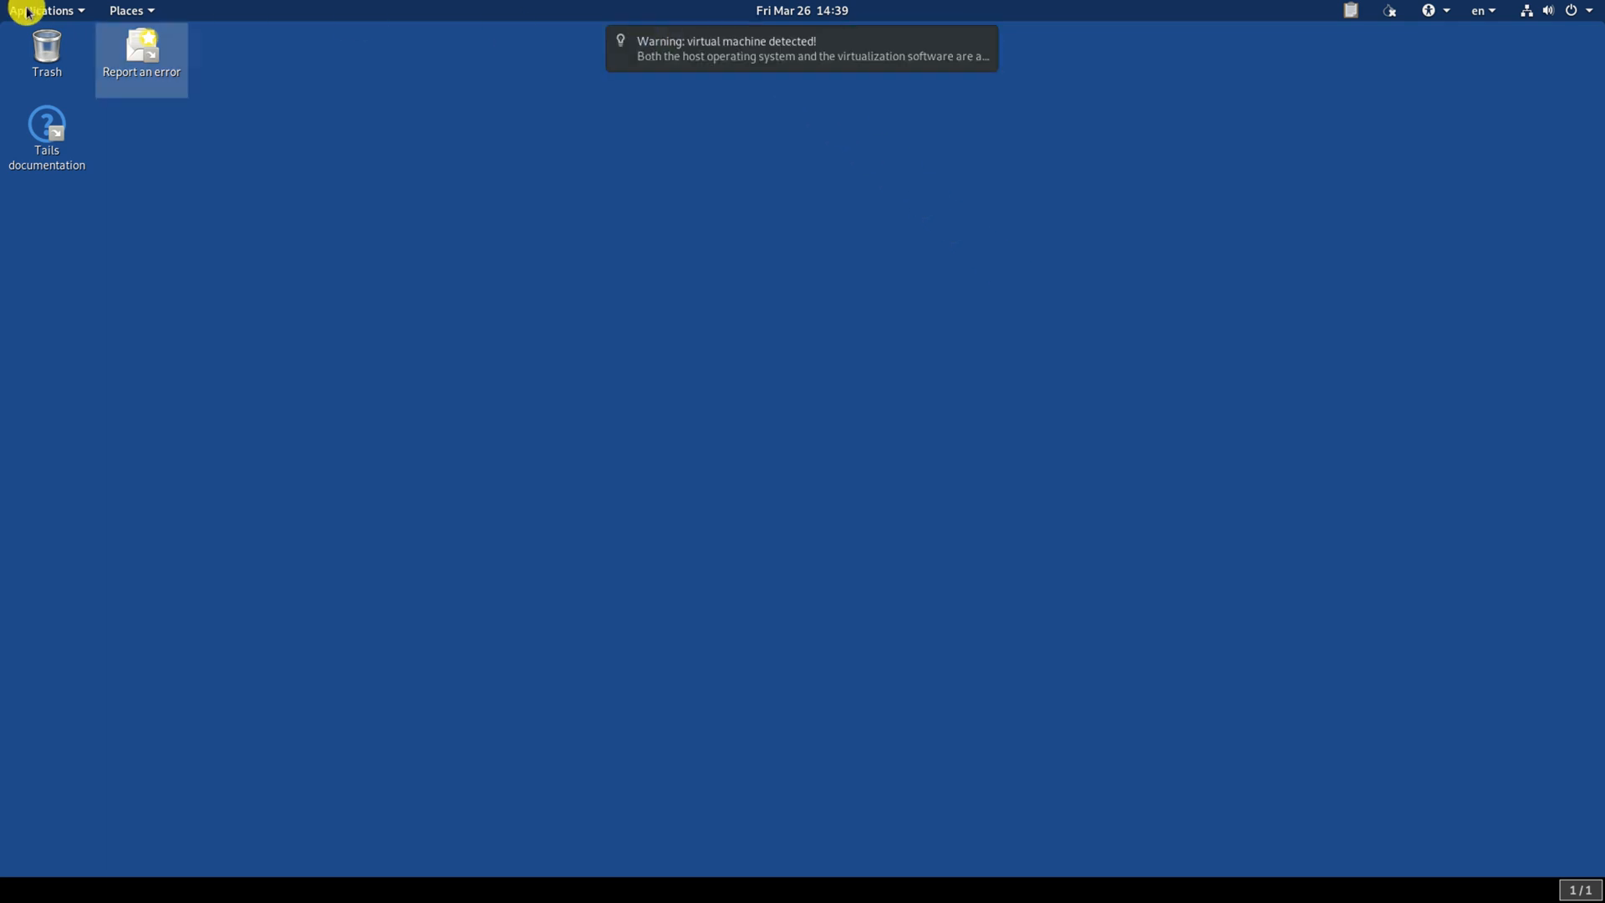
click(48, 11)
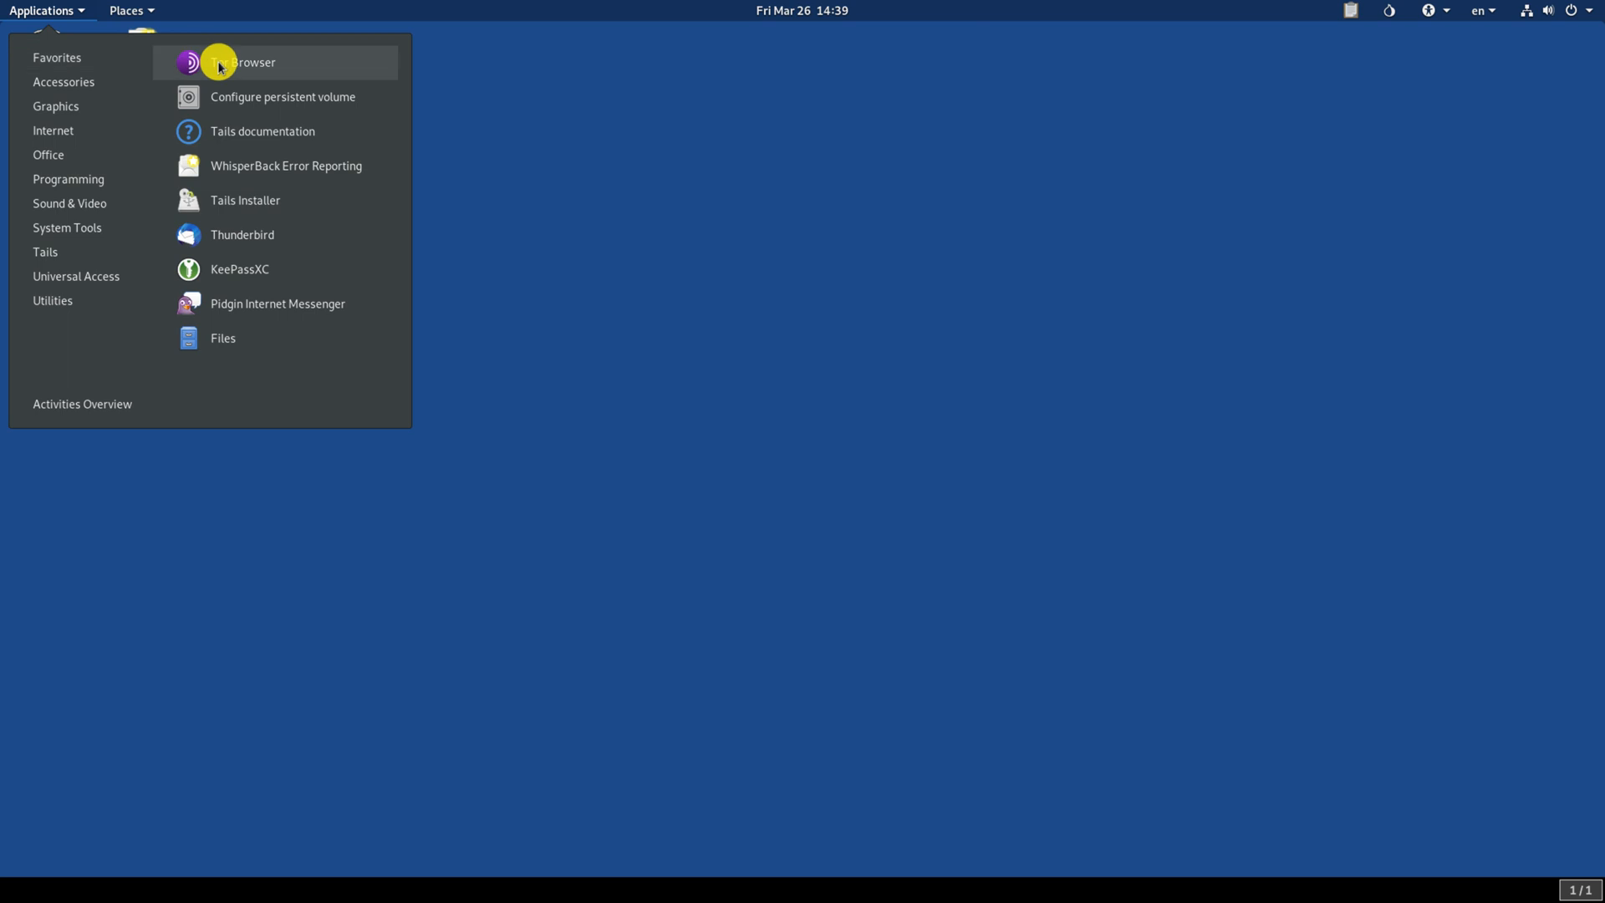
click(222, 62)
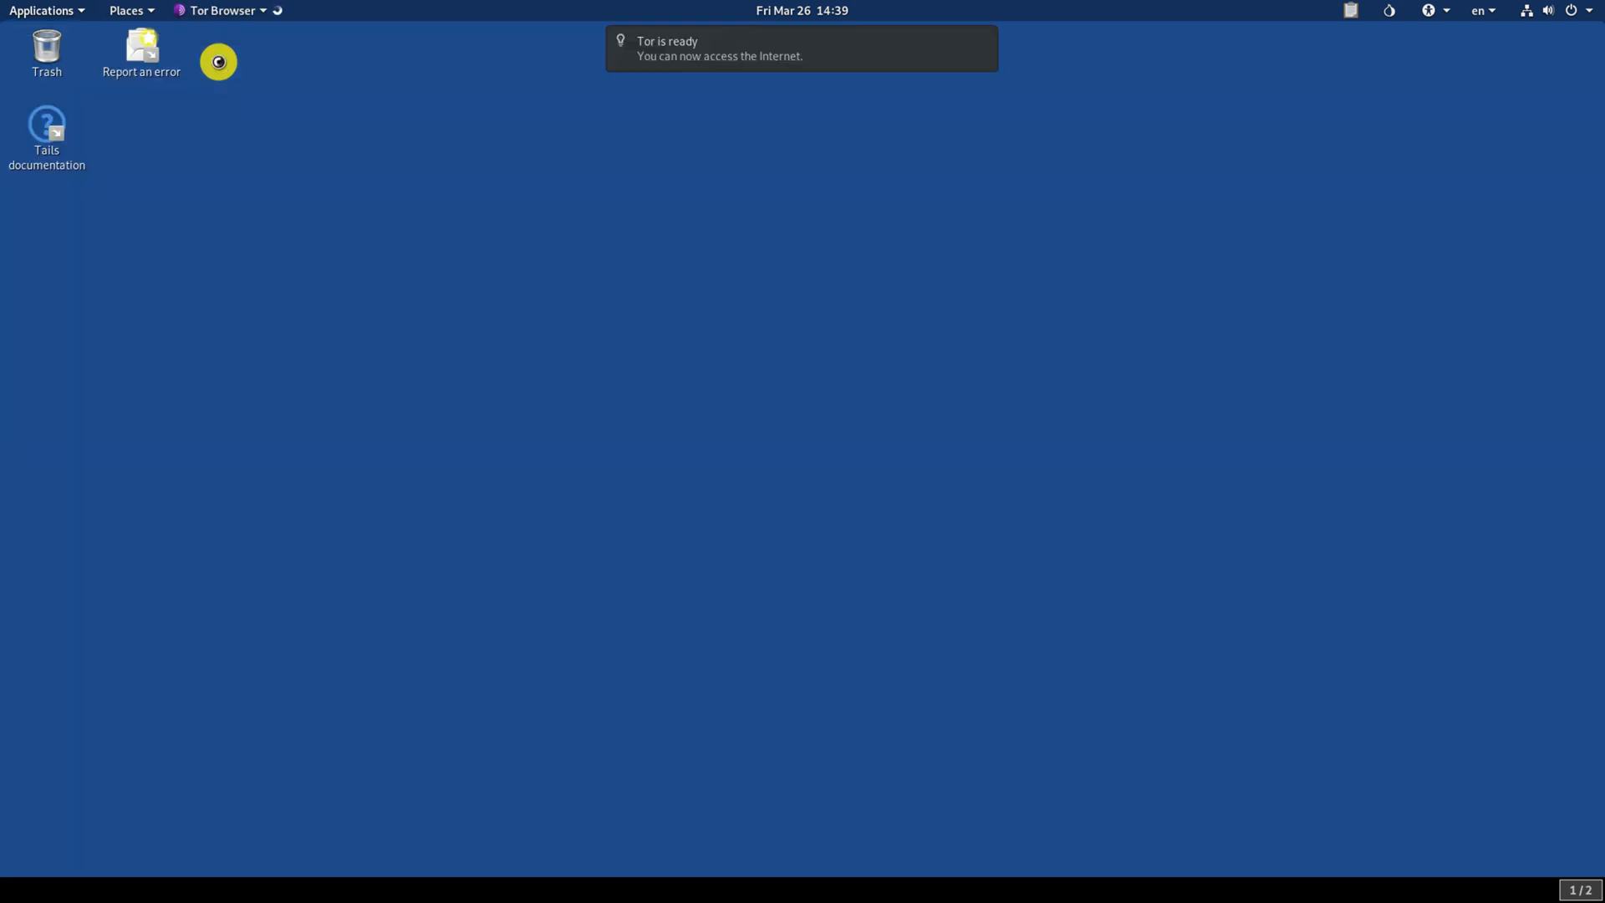